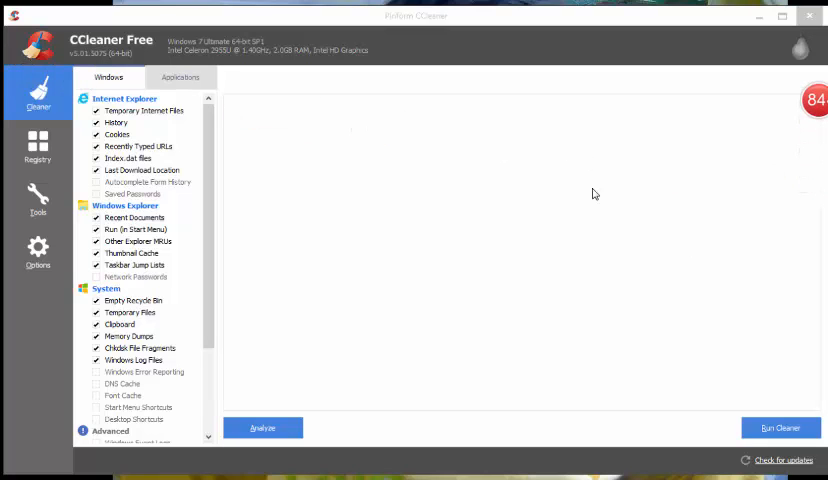
- Browse CCleaner's Applications cleaning list, Tools, About and Registry sections, returning to the Cleaner
{"action": "left_click", "coordinate": [180, 76]}
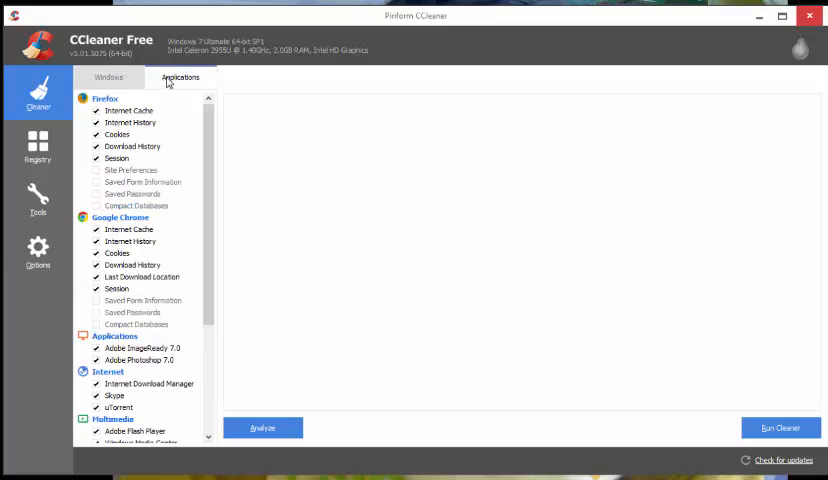
{"action": "scroll", "scroll_direction": "down", "scroll_amount": 3}
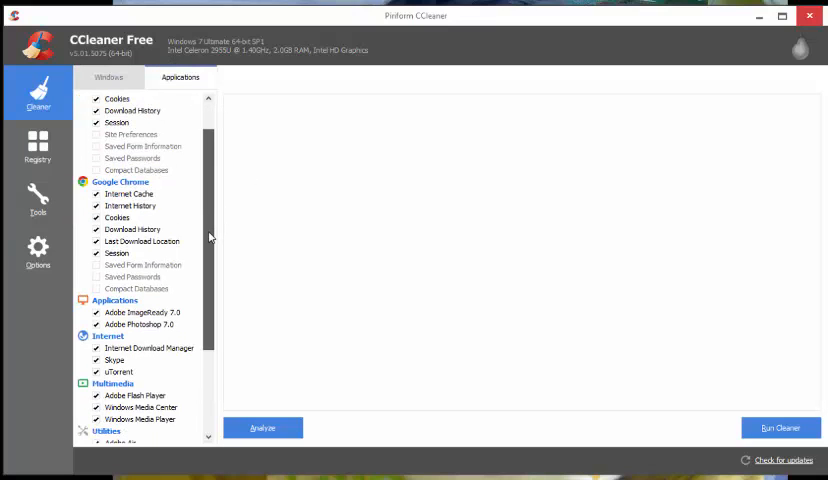
{"action": "left_click", "coordinate": [36, 200]}
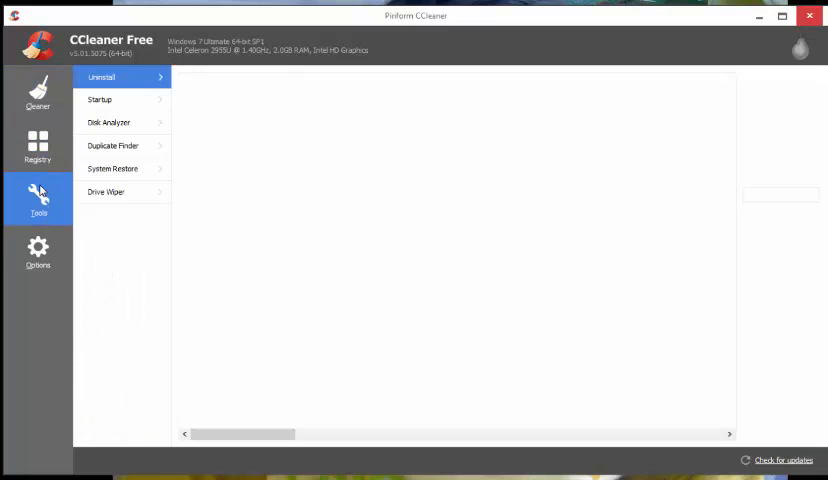
{"action": "left_click", "coordinate": [36, 250]}
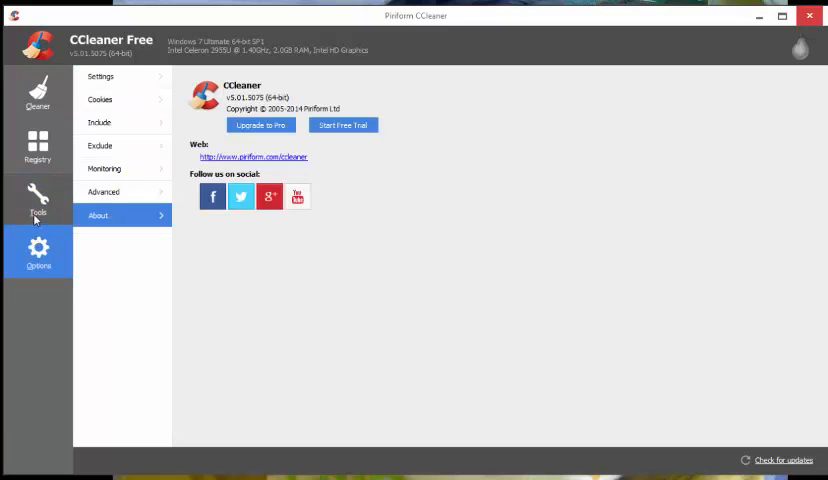
{"action": "left_click", "coordinate": [38, 148]}
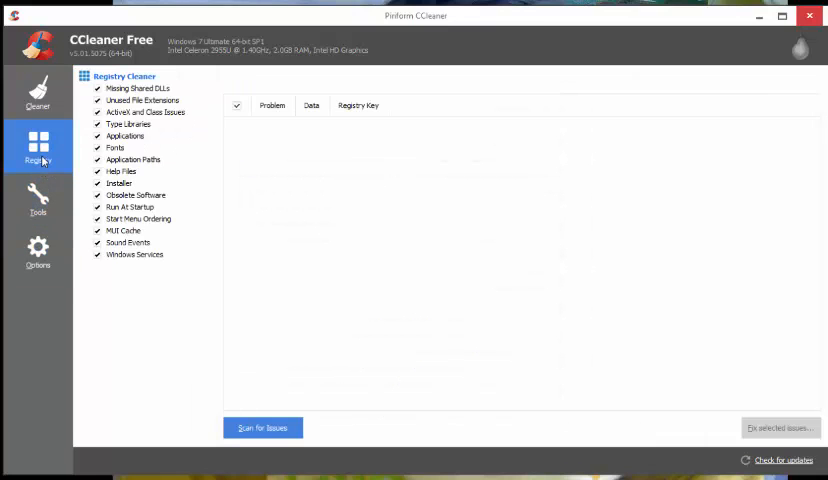
{"action": "left_click", "coordinate": [36, 92]}
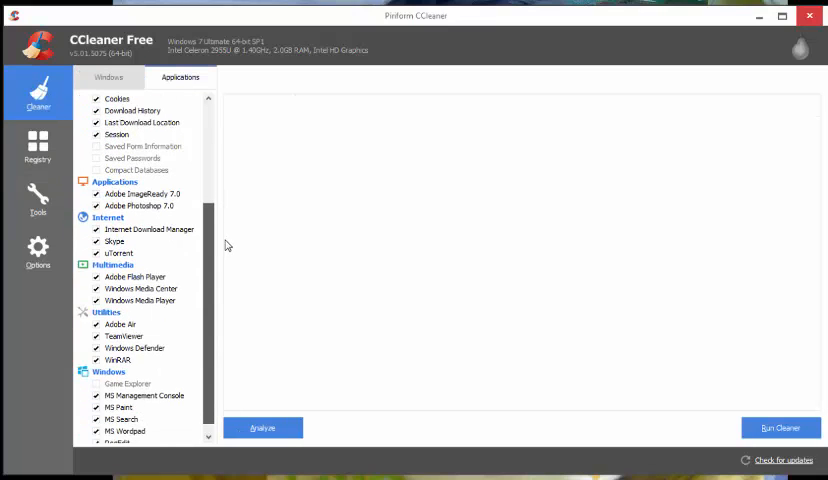
{"action": "scroll", "scroll_direction": "down", "scroll_amount": 3}
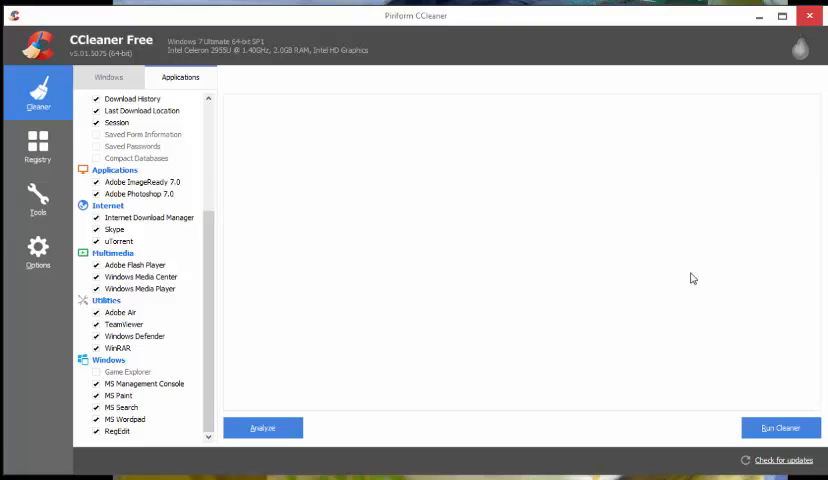
{"action": "mouse_move", "coordinate": [572, 372]}
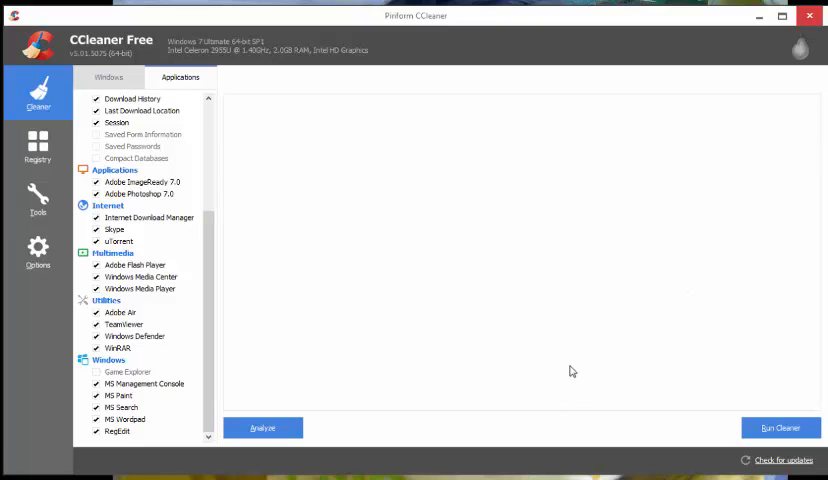
{"action": "mouse_move", "coordinate": [30, 20]}
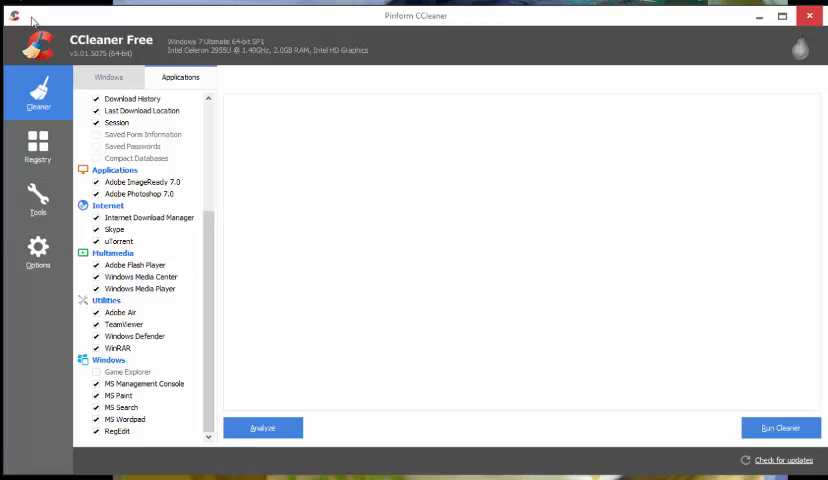
- Revisit About, then view the Uninstall list, Disk Analyzer and Startup programs list under Tools
{"action": "left_click", "coordinate": [38, 252]}
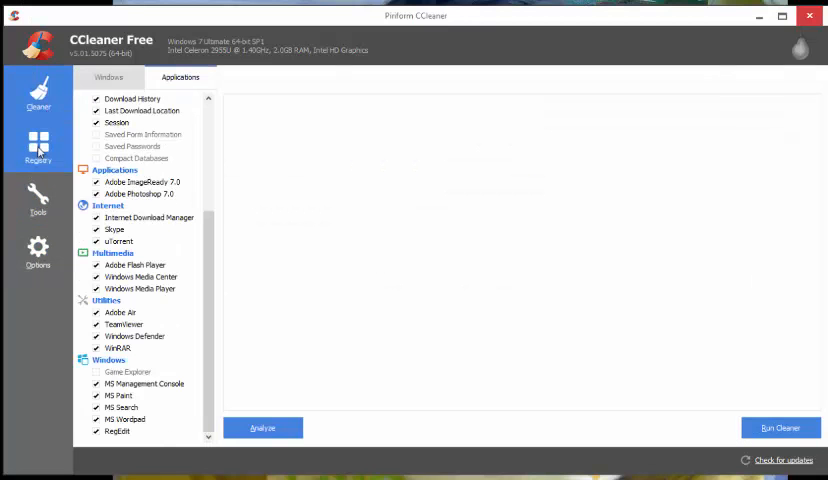
{"action": "left_click", "coordinate": [36, 250]}
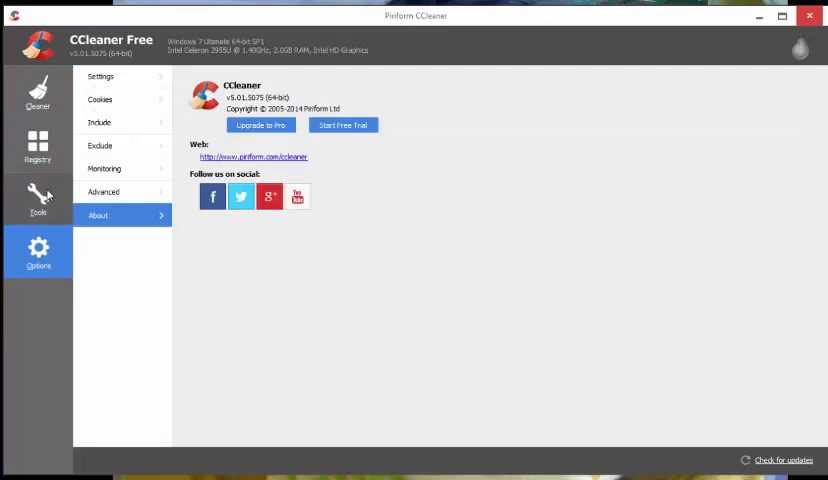
{"action": "left_click", "coordinate": [36, 198]}
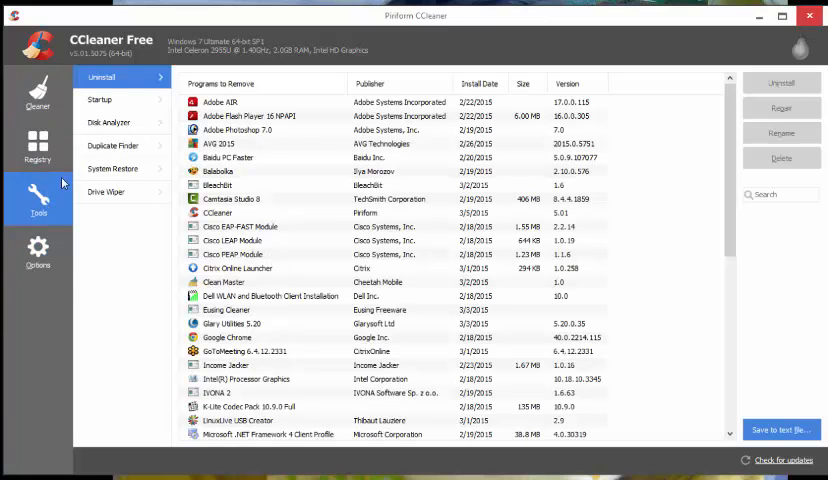
{"action": "left_click", "coordinate": [108, 122]}
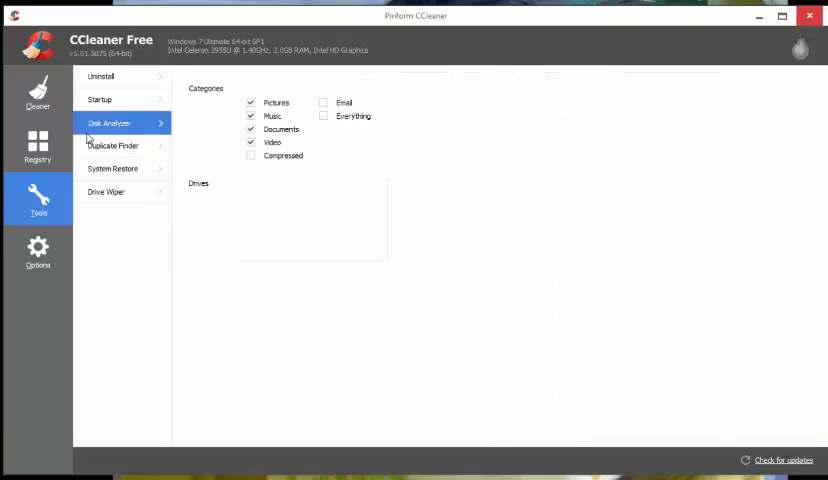
{"action": "left_click", "coordinate": [100, 100]}
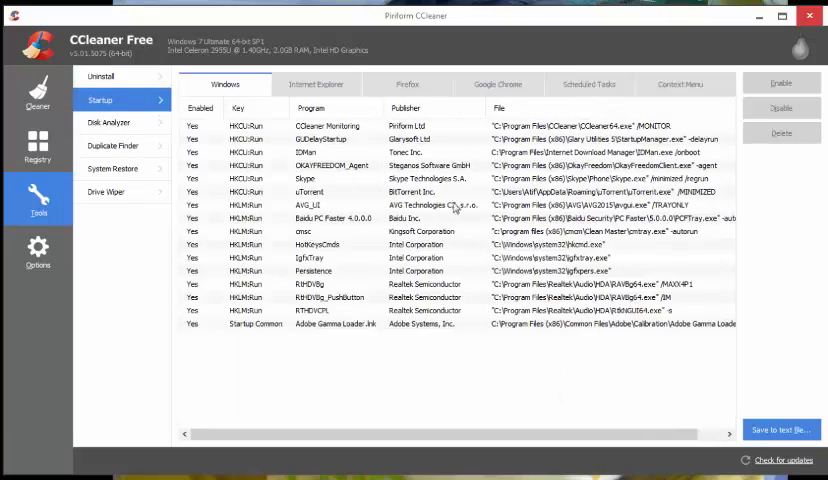
{"action": "left_click", "coordinate": [36, 92]}
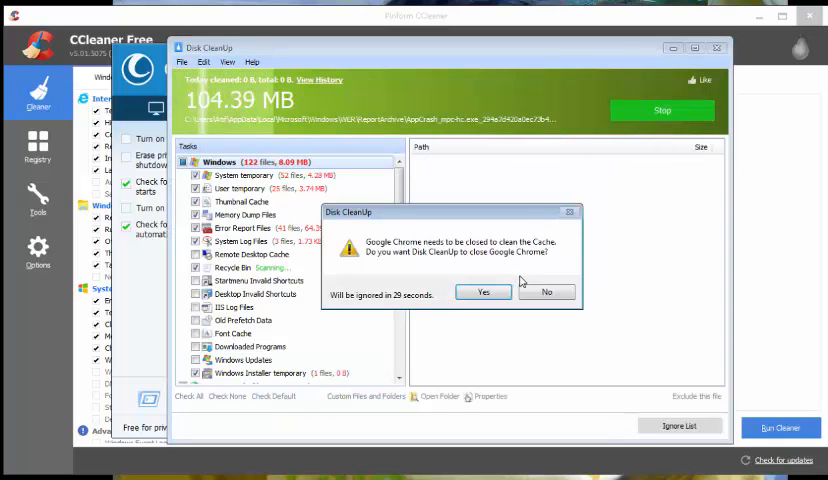
- Dismiss the Chrome-closing prompt and view Glary Utilities' 1-Click Maintenance and Advanced Tools pages
{"action": "left_click", "coordinate": [484, 292]}
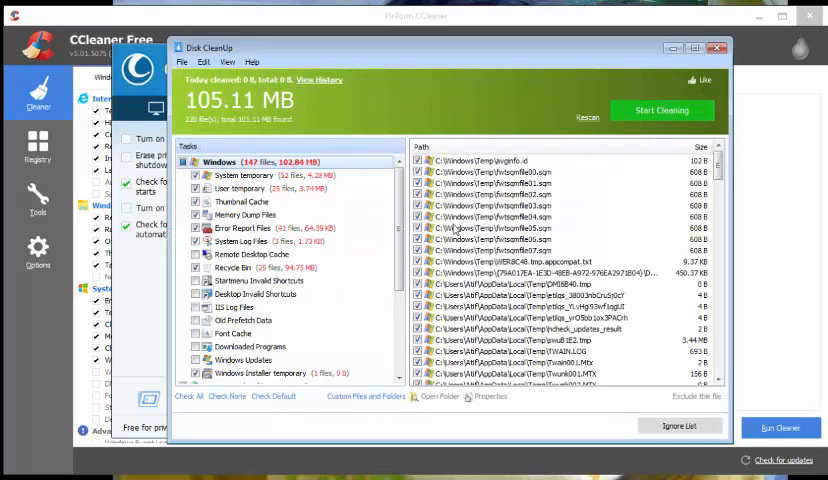
{"action": "scroll", "scroll_direction": "down", "scroll_amount": 3}
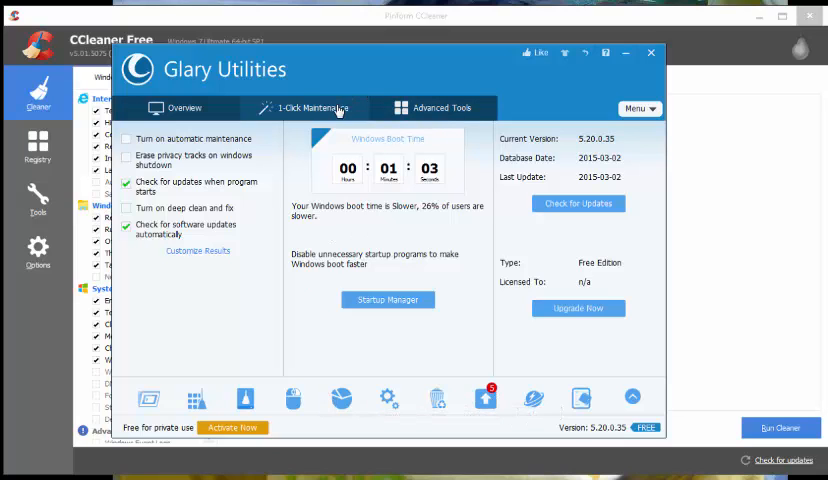
{"action": "left_click", "coordinate": [304, 108]}
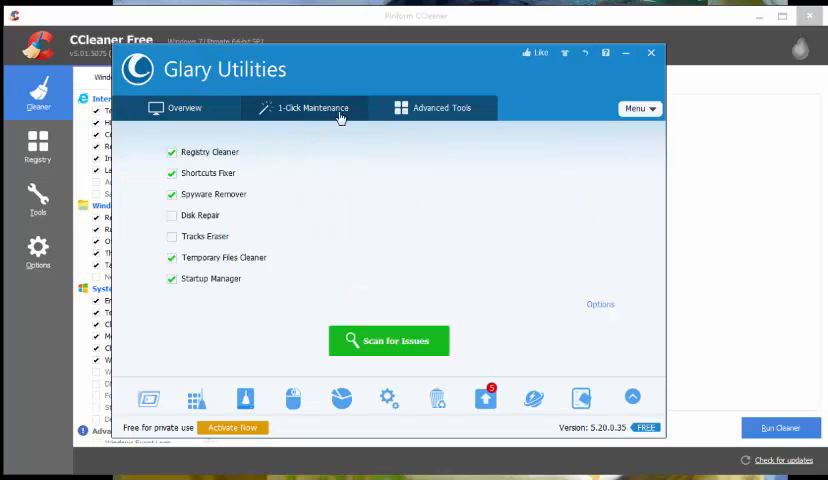
{"action": "left_click", "coordinate": [432, 108]}
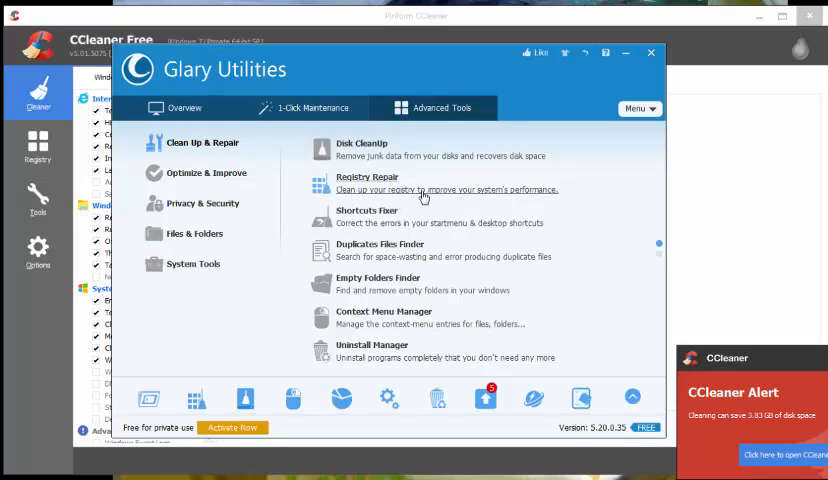
{"action": "mouse_move", "coordinate": [424, 292]}
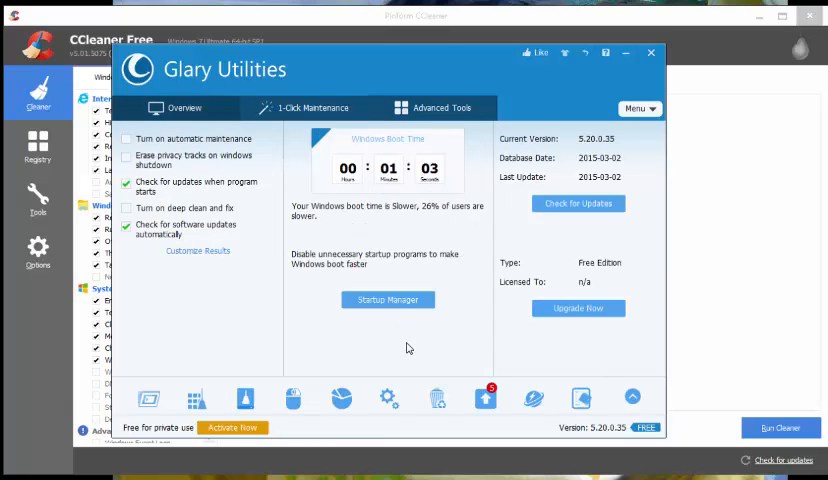
{"action": "mouse_move", "coordinate": [490, 256]}
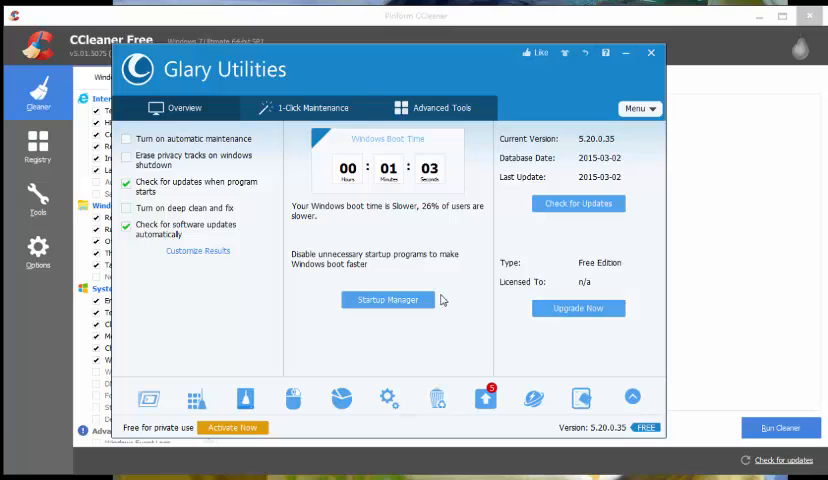
{"action": "mouse_move", "coordinate": [466, 316]}
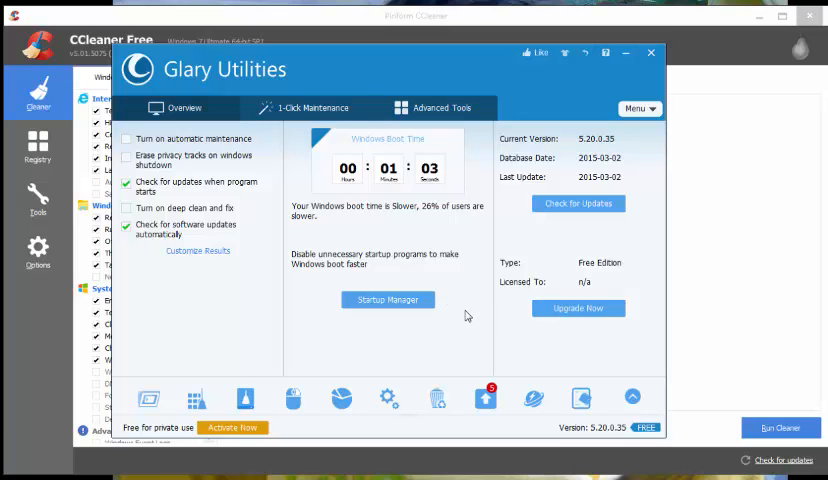
{"action": "mouse_move", "coordinate": [468, 318]}
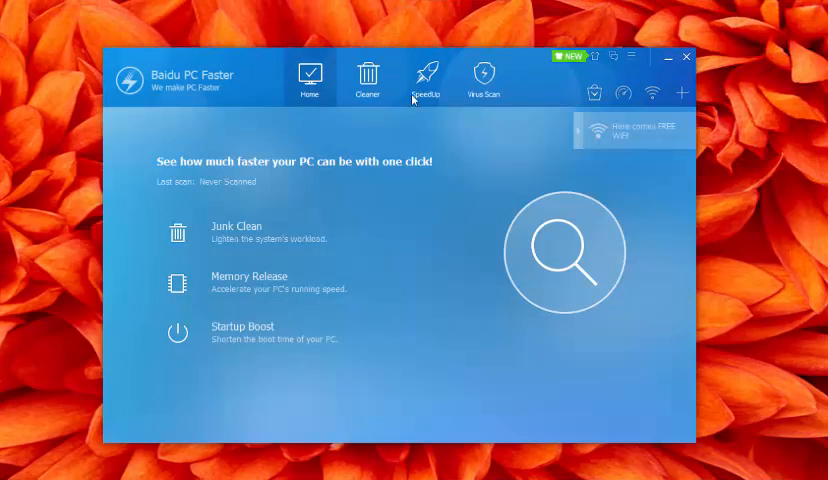
- View Baidu PC Faster's Speedup, virus scan and Cleaner pages, then show the full Toolbox of extra utilities
{"action": "left_click", "coordinate": [368, 80]}
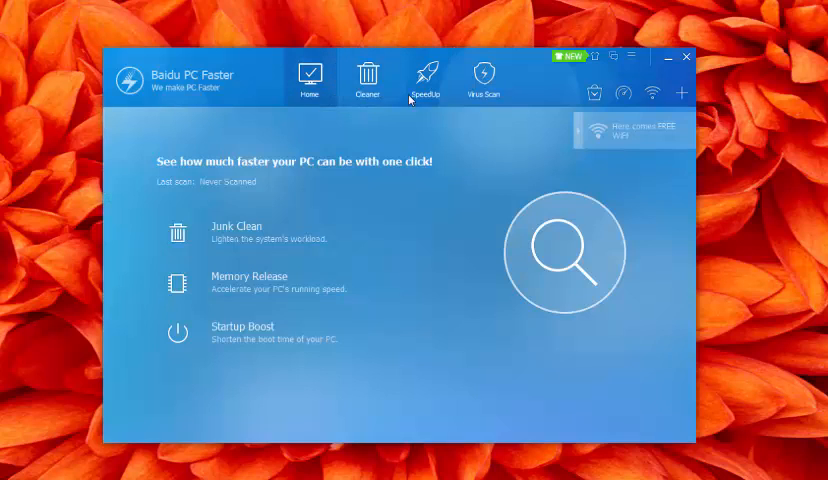
{"action": "left_click", "coordinate": [424, 78]}
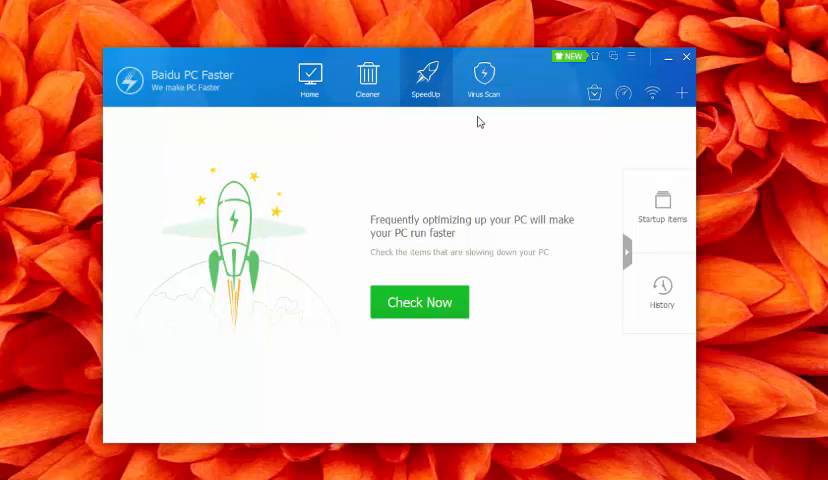
{"action": "left_click", "coordinate": [484, 78]}
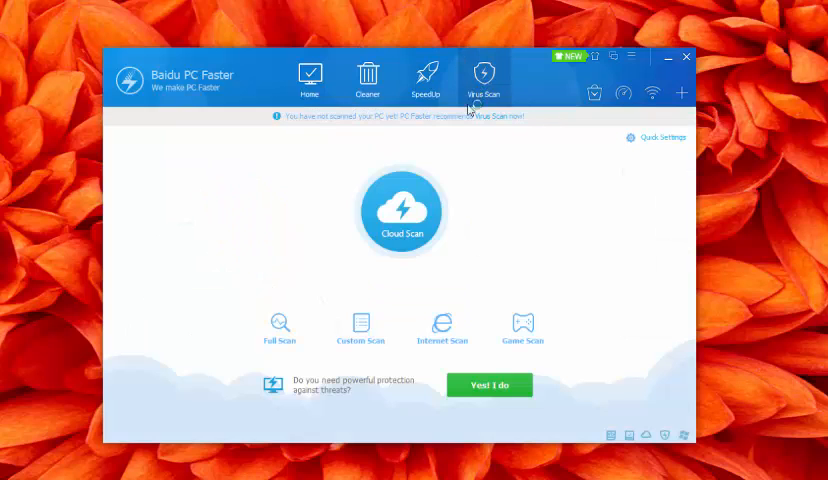
{"action": "mouse_move", "coordinate": [360, 328]}
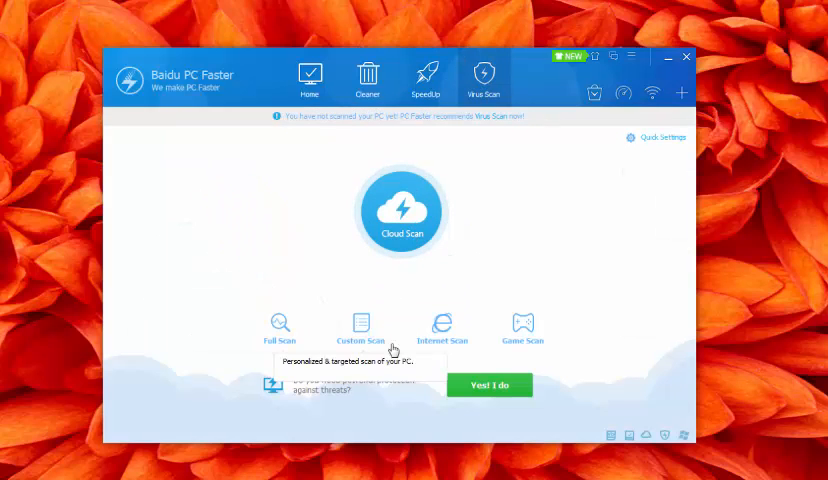
{"action": "mouse_move", "coordinate": [328, 316]}
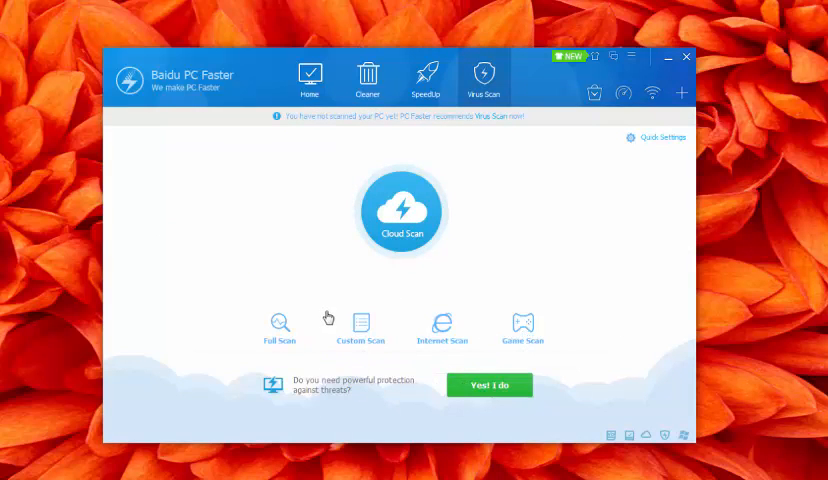
{"action": "mouse_move", "coordinate": [320, 314]}
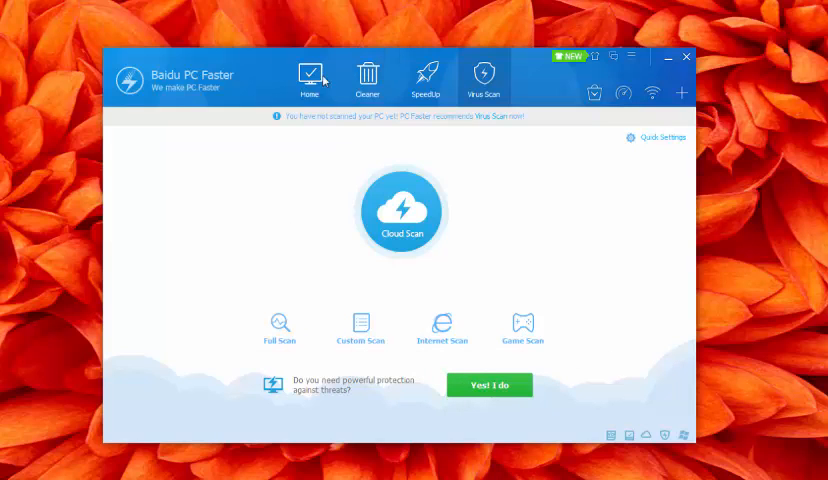
{"action": "left_click", "coordinate": [368, 78]}
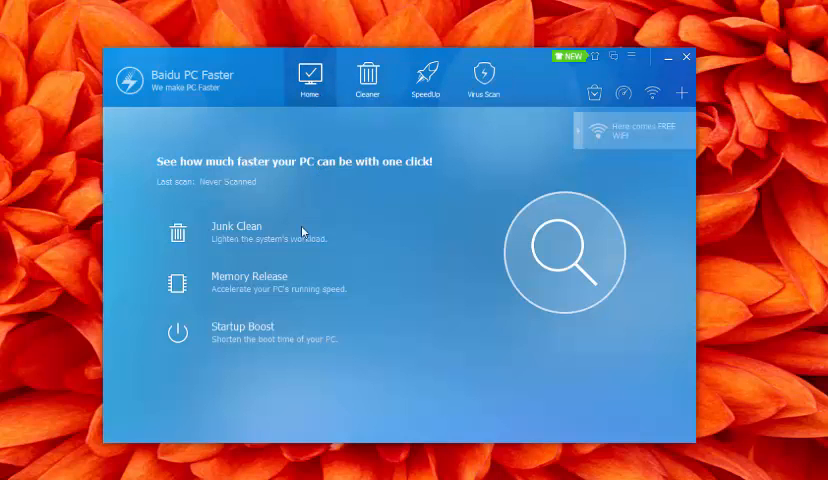
{"action": "left_click", "coordinate": [368, 78]}
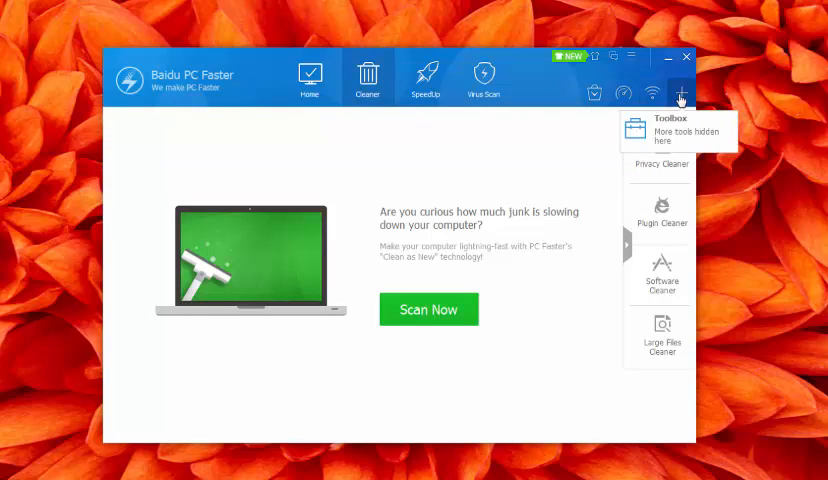
{"action": "left_click", "coordinate": [680, 92]}
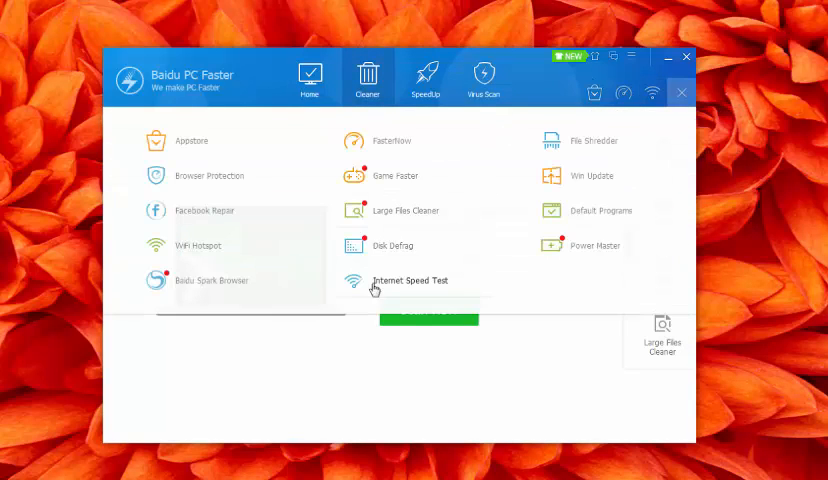
{"action": "mouse_move", "coordinate": [536, 272]}
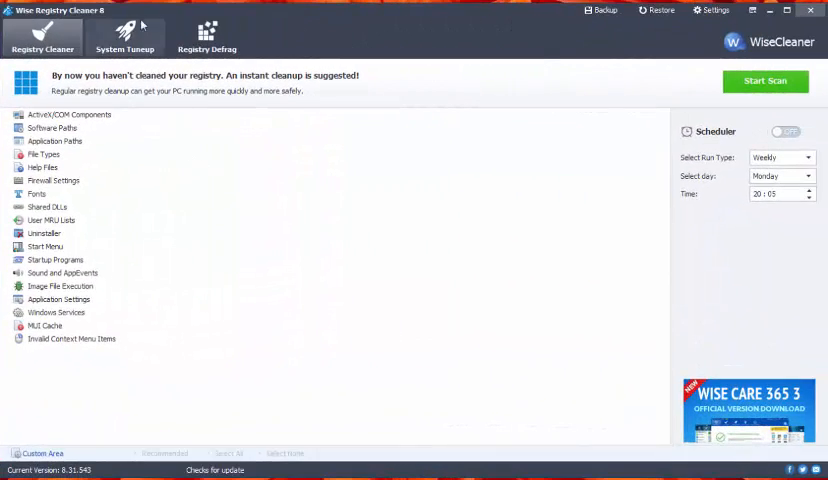
{"action": "left_click", "coordinate": [124, 36]}
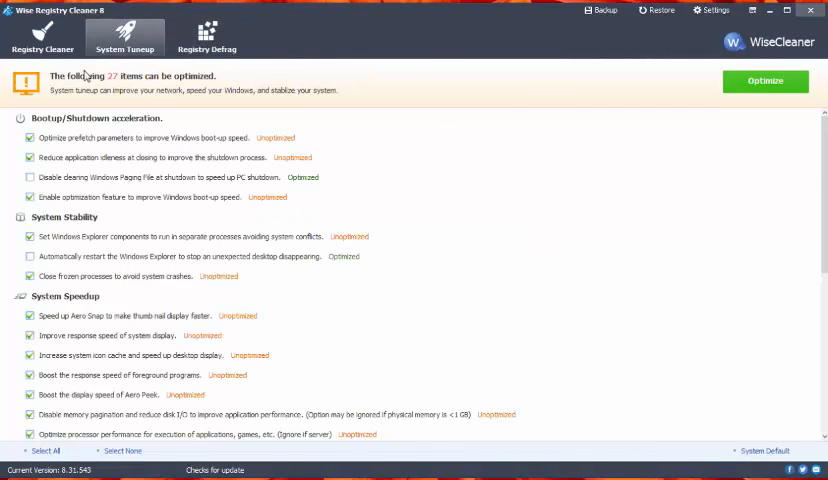
{"action": "left_click", "coordinate": [44, 44]}
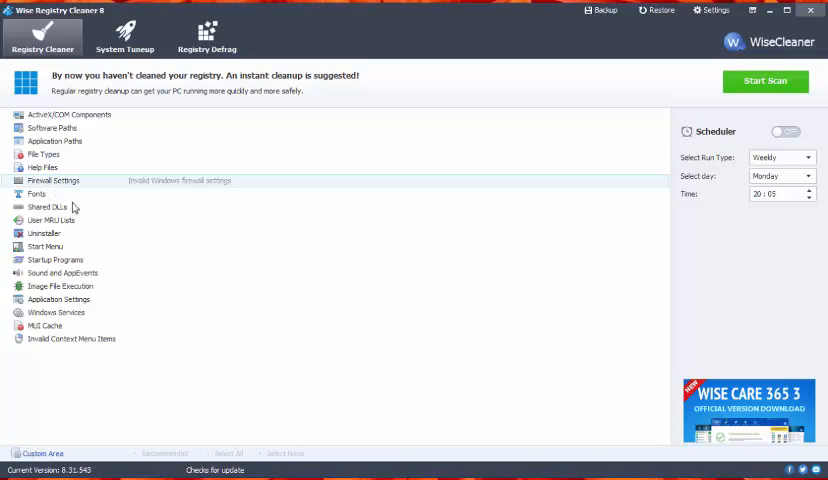
{"action": "left_click", "coordinate": [208, 36]}
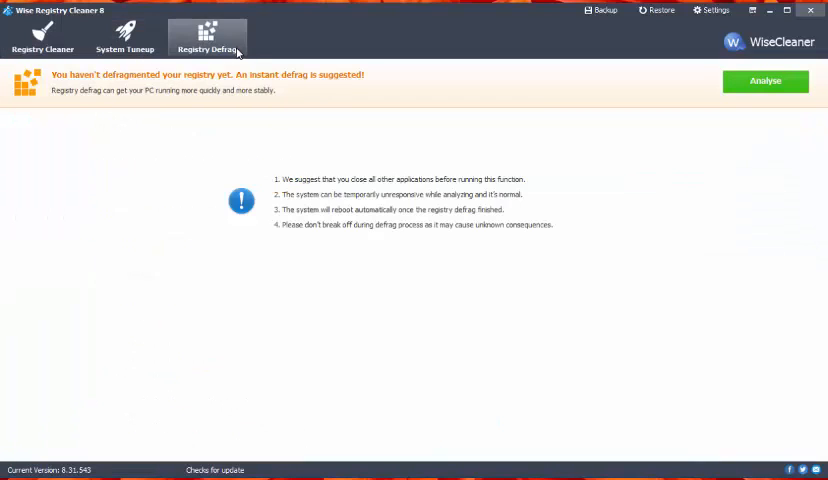
{"action": "left_click", "coordinate": [124, 36]}
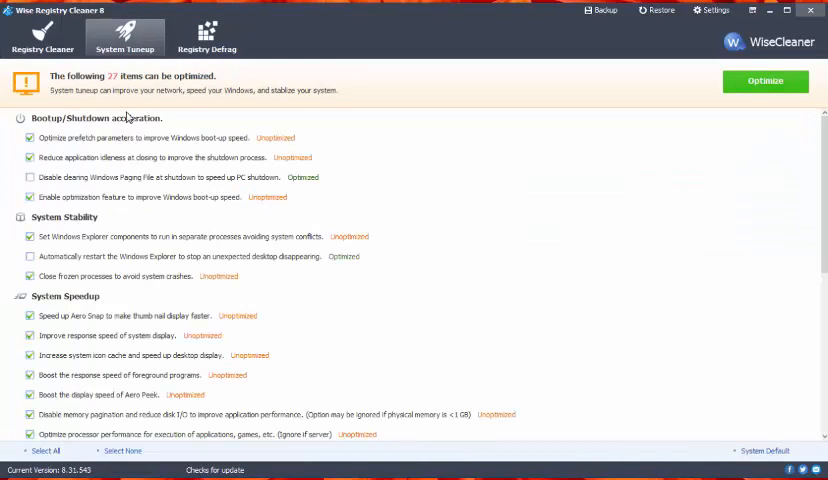
{"action": "left_click", "coordinate": [42, 30]}
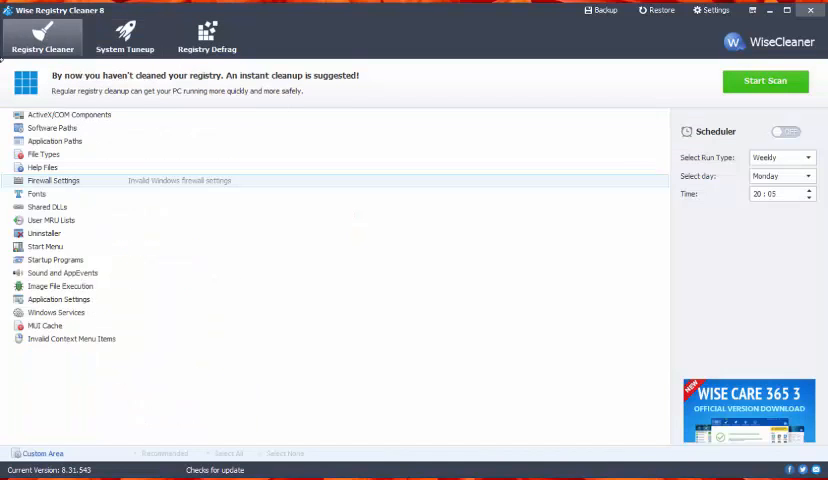
{"action": "mouse_move", "coordinate": [168, 108]}
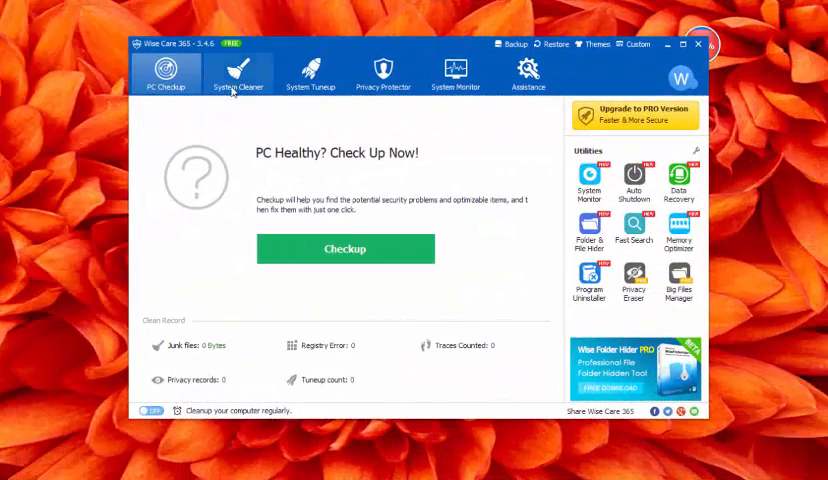
{"action": "left_click", "coordinate": [238, 74]}
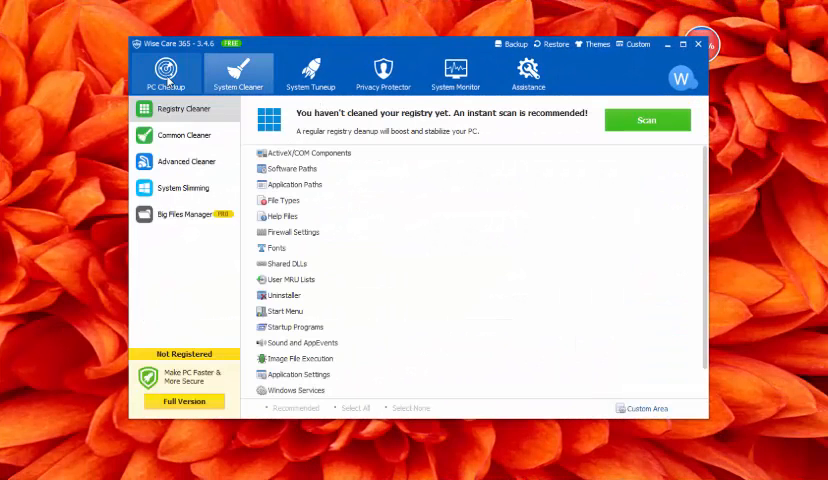
{"action": "left_click", "coordinate": [456, 72]}
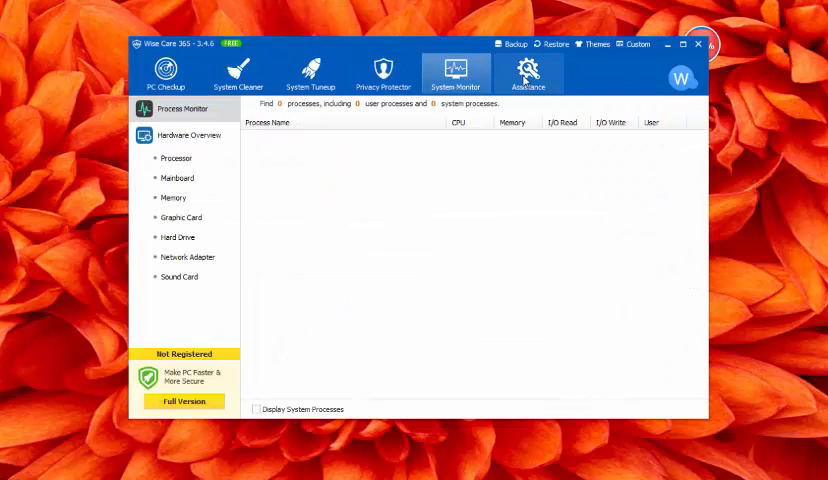
{"action": "left_click", "coordinate": [384, 72]}
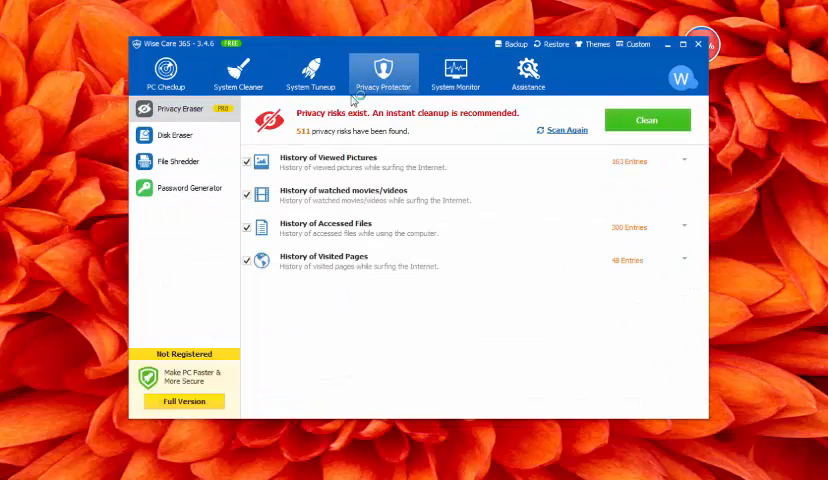
{"action": "left_click", "coordinate": [238, 70]}
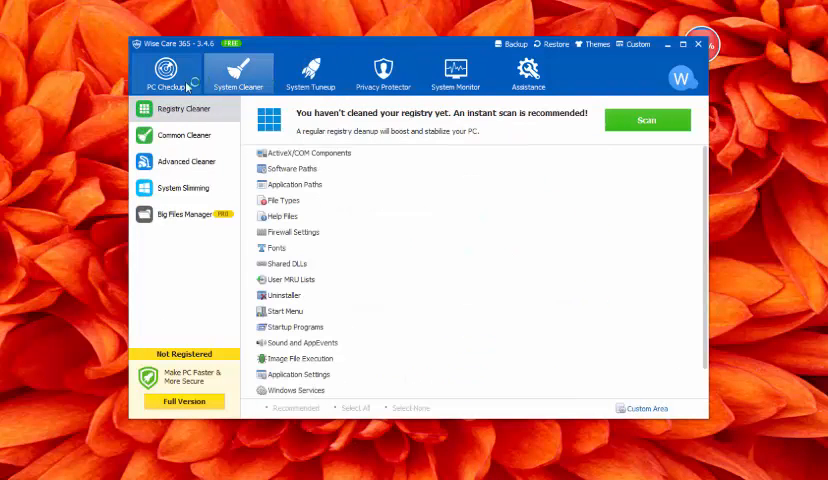
{"action": "left_click", "coordinate": [166, 72]}
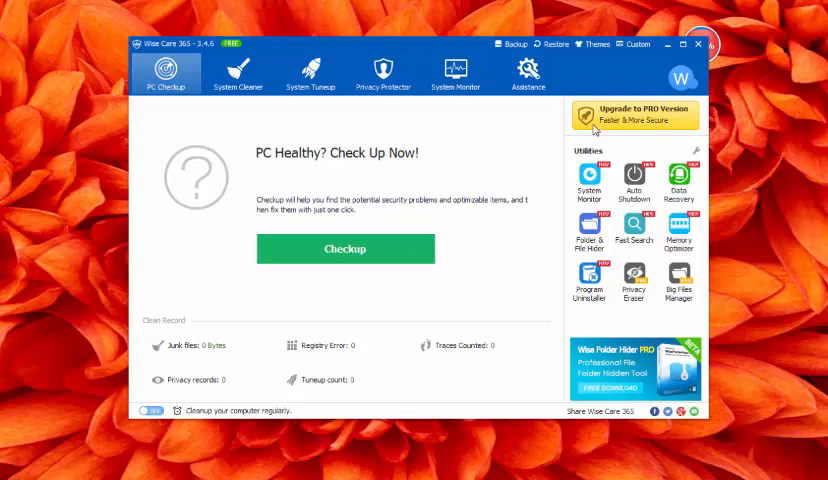
{"action": "mouse_move", "coordinate": [506, 272]}
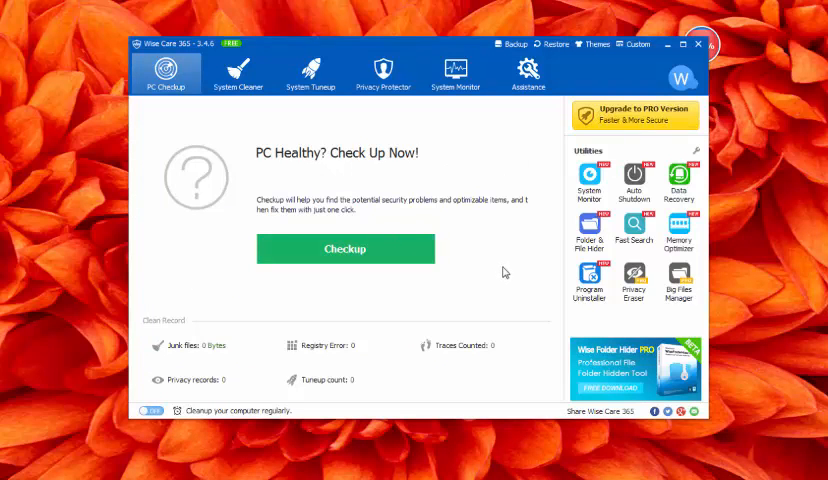
{"action": "mouse_move", "coordinate": [254, 316]}
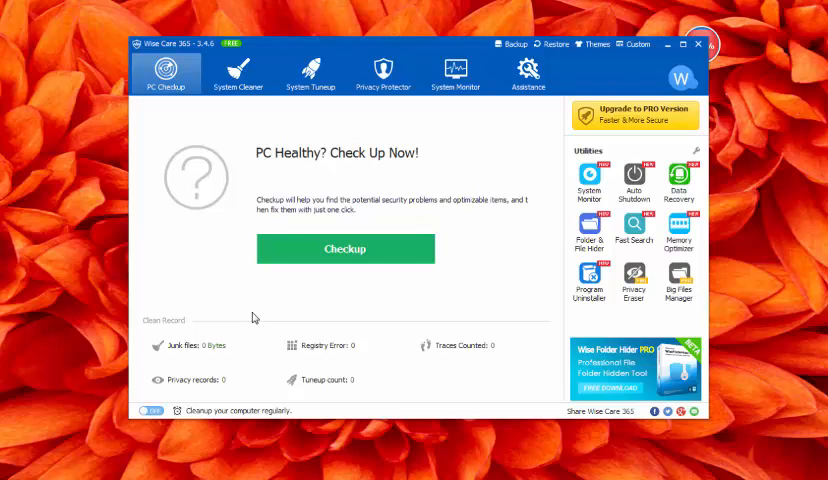
{"action": "mouse_move", "coordinate": [348, 144]}
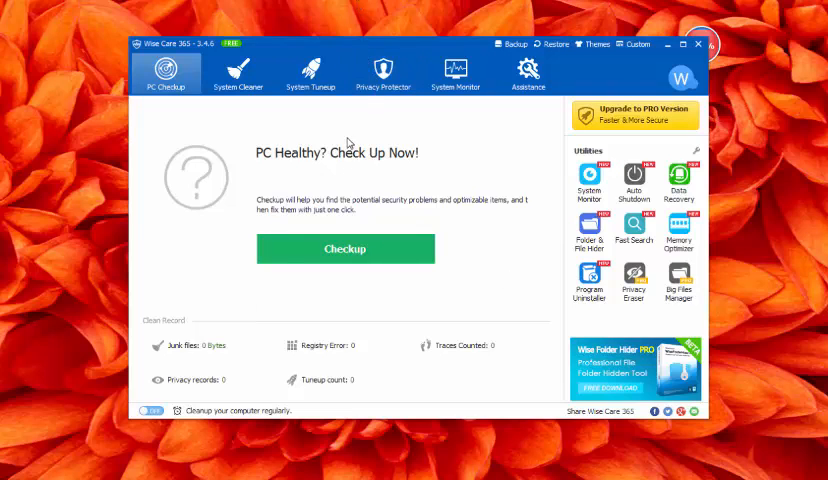
{"action": "mouse_move", "coordinate": [364, 168]}
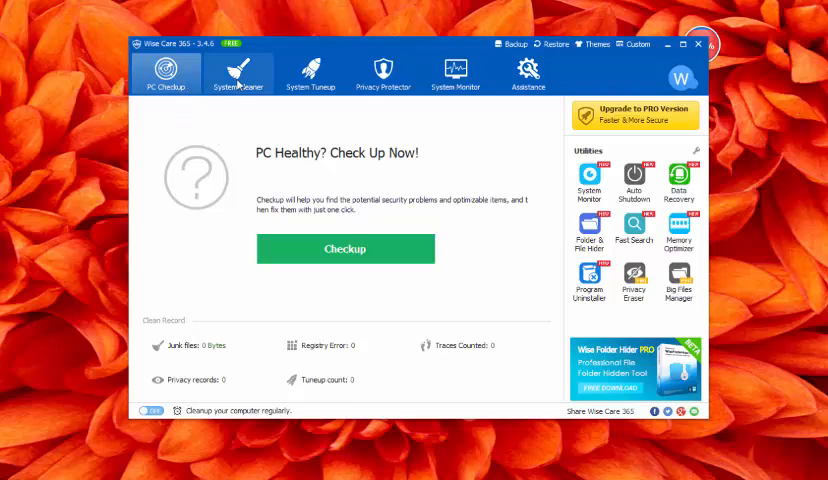
{"action": "left_click", "coordinate": [312, 72]}
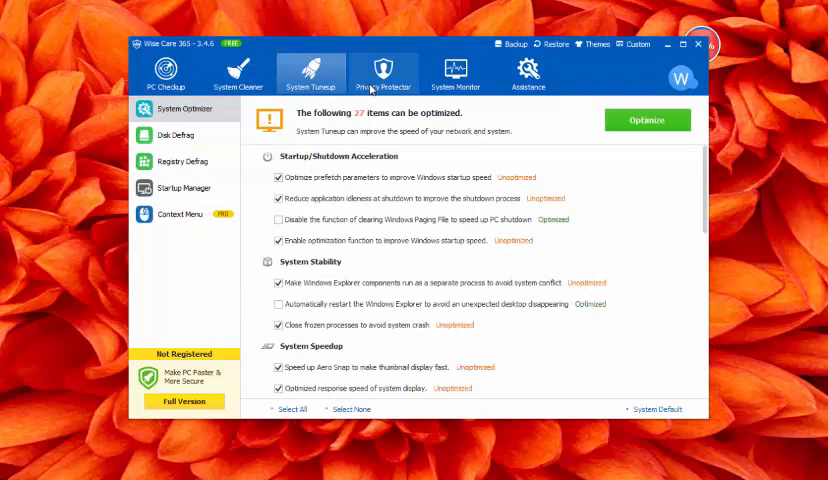
{"action": "left_click", "coordinate": [456, 72]}
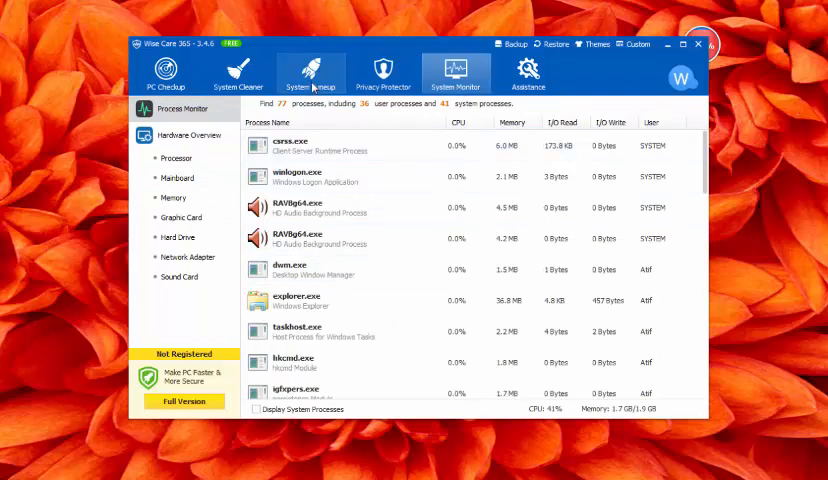
{"action": "left_click", "coordinate": [164, 72]}
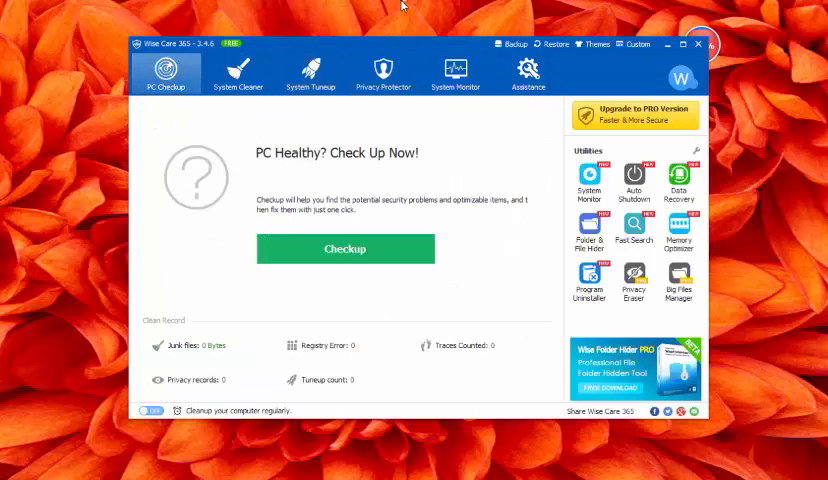
{"action": "mouse_move", "coordinate": [700, 332]}
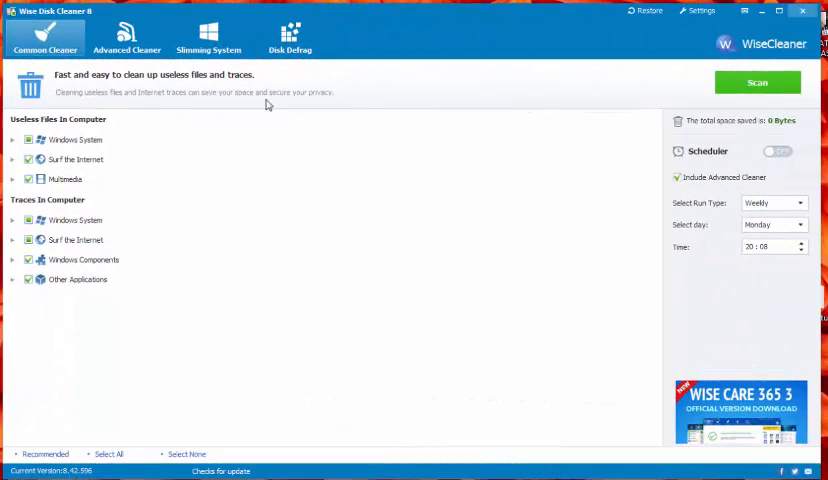
- View Wise Disk Cleaner's Advanced Cleaner and Disk Defrag drive list, then return to the Common Cleaner
{"action": "left_click", "coordinate": [126, 36]}
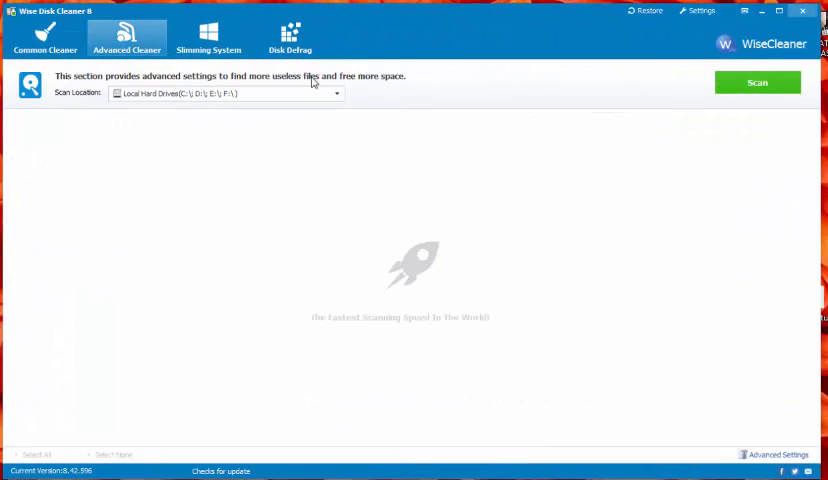
{"action": "left_click", "coordinate": [288, 36]}
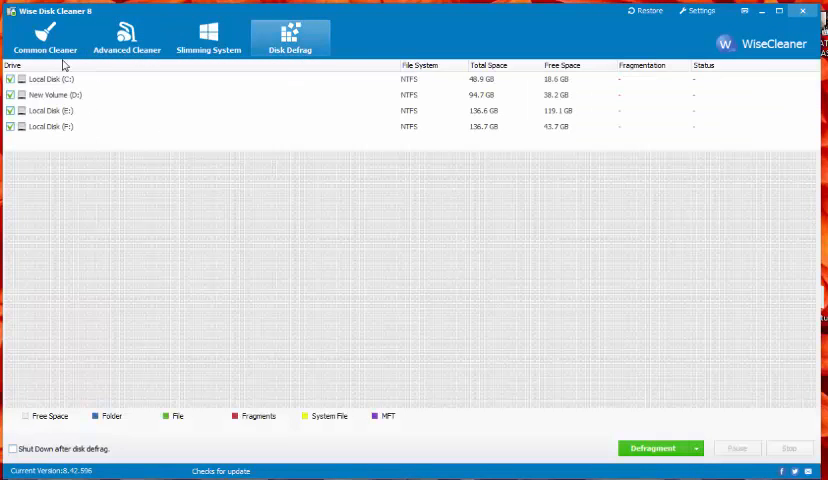
{"action": "left_click", "coordinate": [126, 36]}
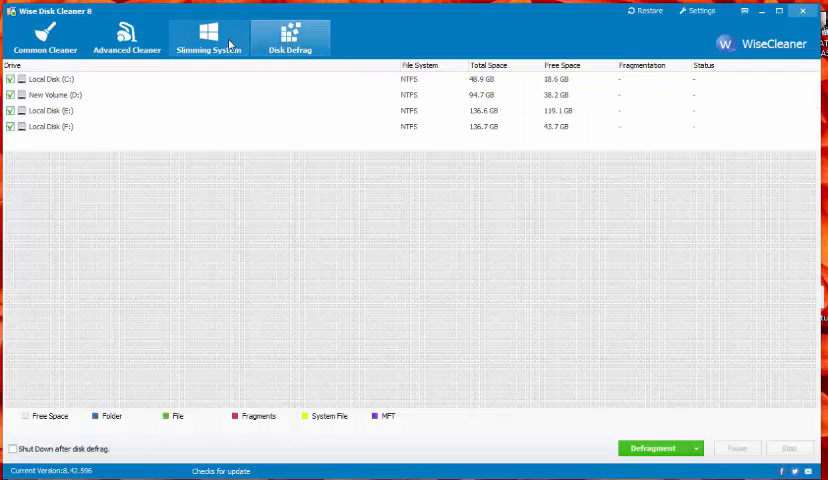
{"action": "left_click", "coordinate": [126, 36]}
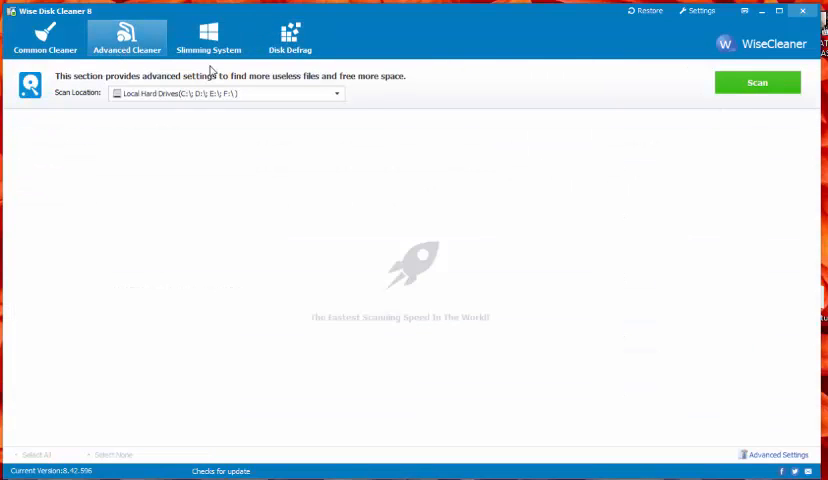
{"action": "left_click", "coordinate": [290, 36]}
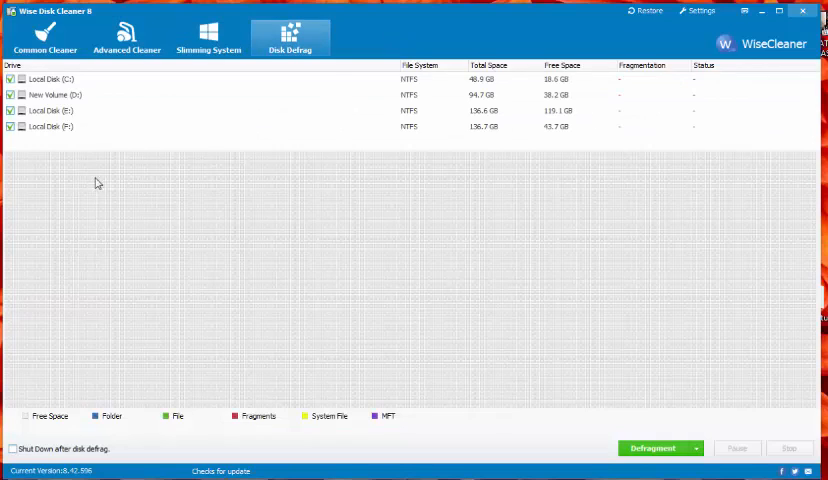
{"action": "left_click", "coordinate": [44, 36]}
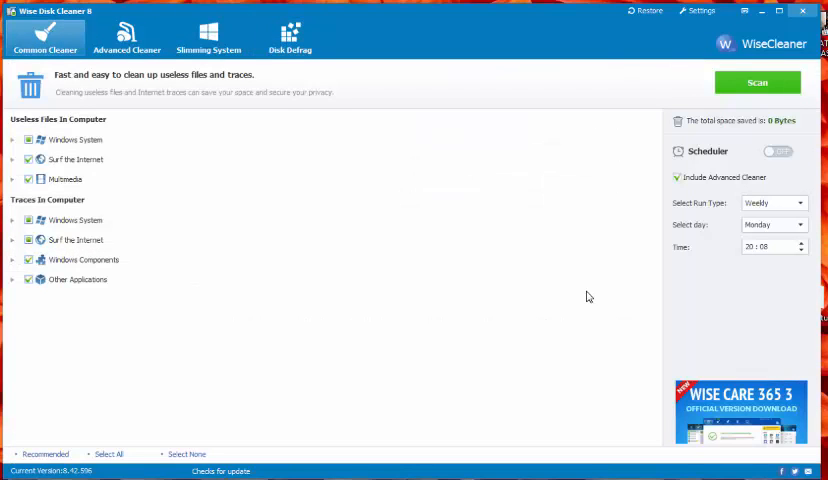
{"action": "mouse_move", "coordinate": [568, 416]}
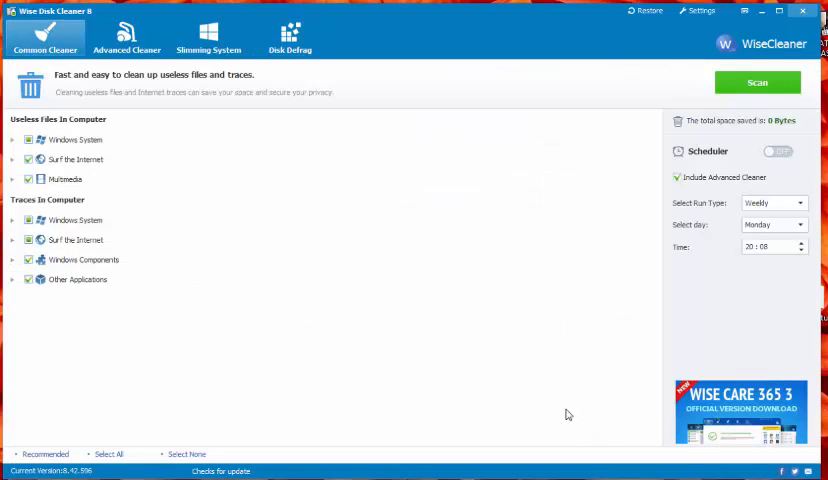
{"action": "mouse_move", "coordinate": [504, 364]}
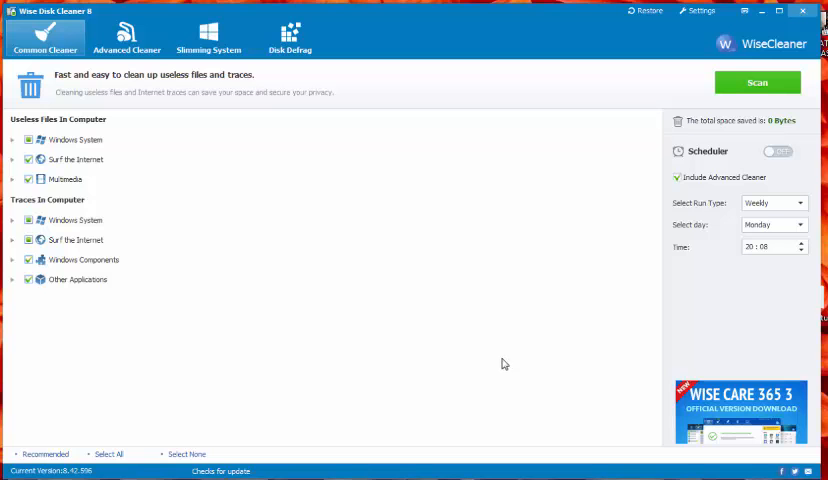
{"action": "mouse_move", "coordinate": [520, 348]}
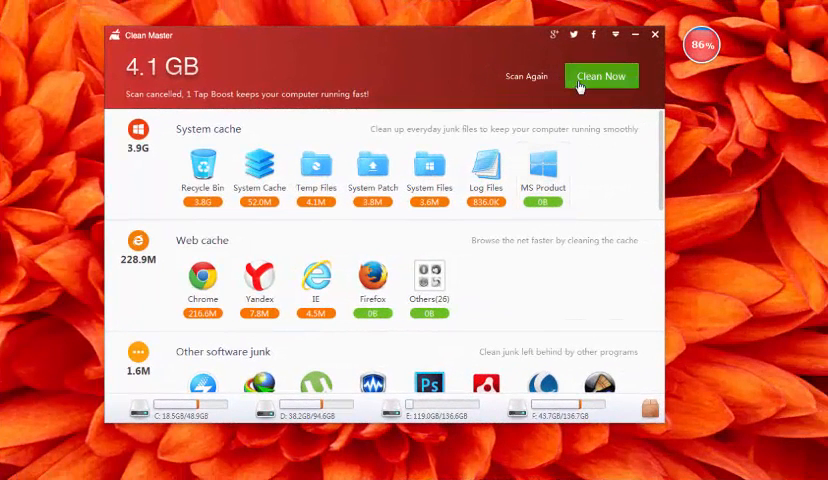
- Clean the 4.1 GB of junk found by Clean Master's scan, ending with 3.88 GB reported cleaned
{"action": "left_click", "coordinate": [600, 76]}
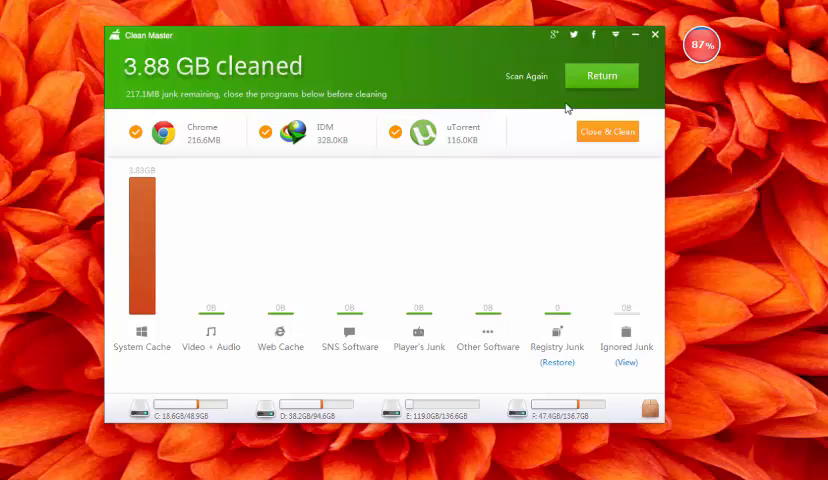
{"action": "mouse_move", "coordinate": [516, 294]}
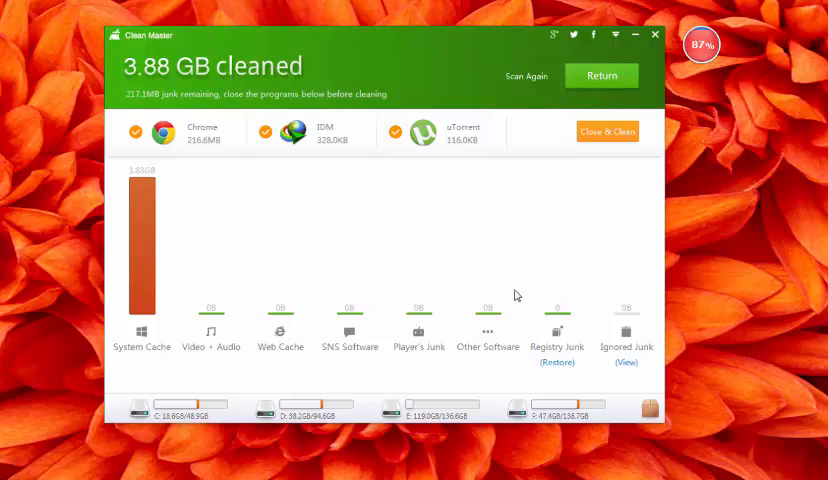
{"action": "mouse_move", "coordinate": [496, 340]}
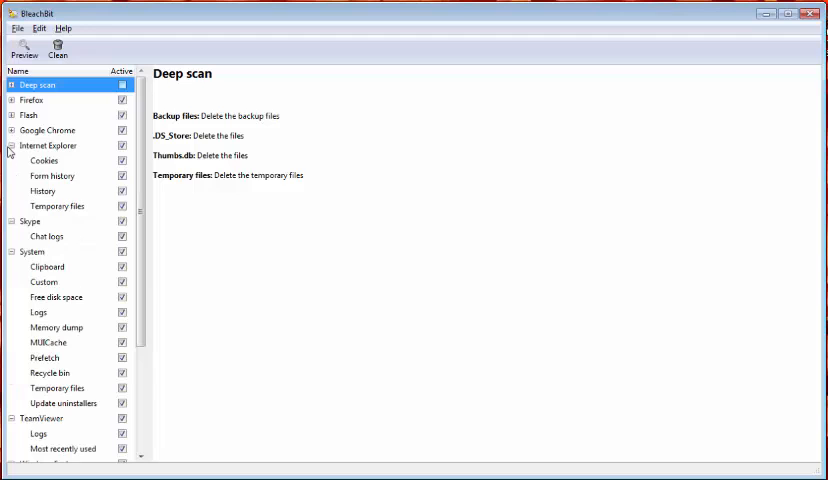
- Collapse the expanded System, Windows Explorer and WinRAR groups in BleachBit's cleaner tree
{"action": "left_click", "coordinate": [12, 144]}
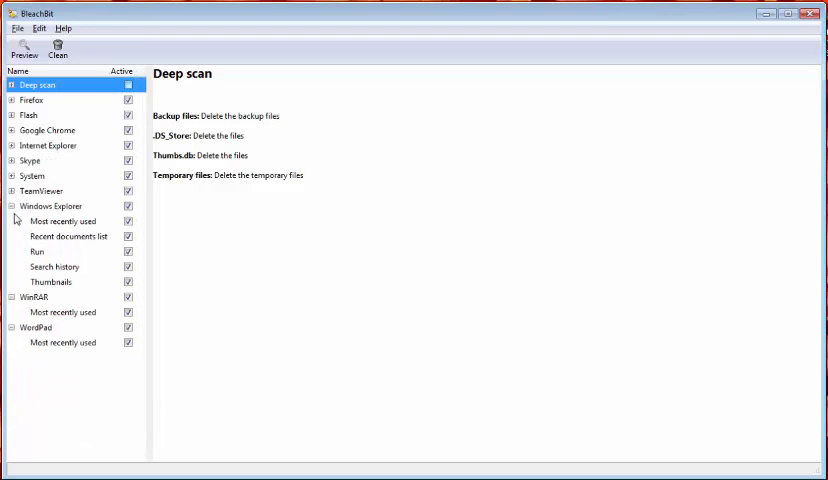
{"action": "left_click", "coordinate": [12, 206]}
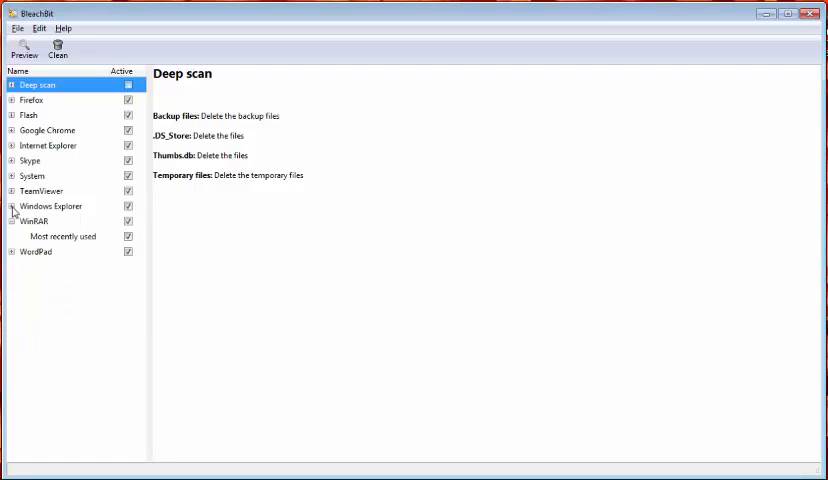
{"action": "left_click", "coordinate": [12, 220]}
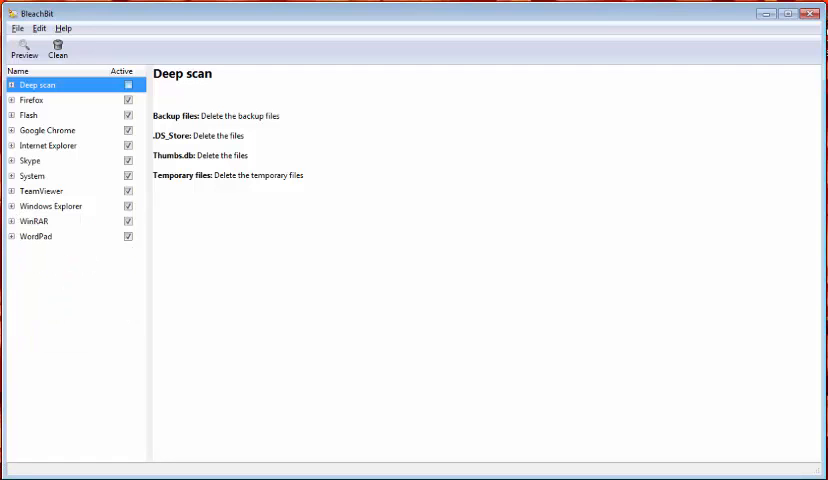
{"action": "mouse_move", "coordinate": [196, 428]}
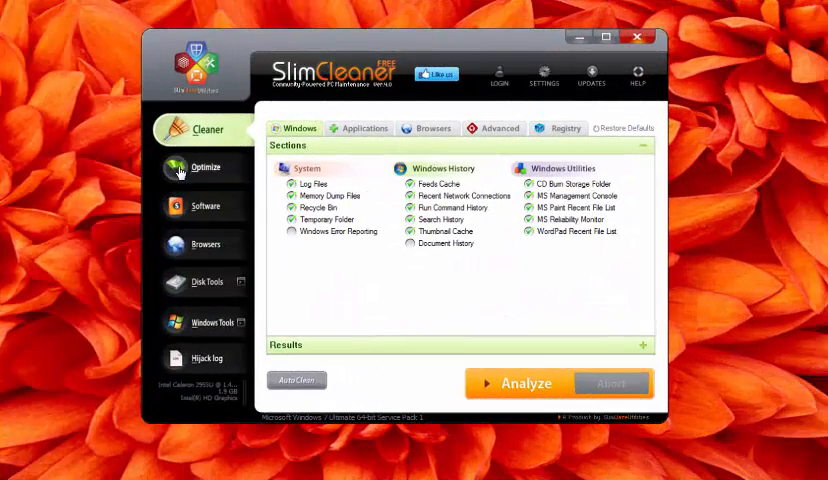
- View SlimCleaner's Optimize, Software and Browsers sections for Internet Explorer settings
{"action": "left_click", "coordinate": [204, 168]}
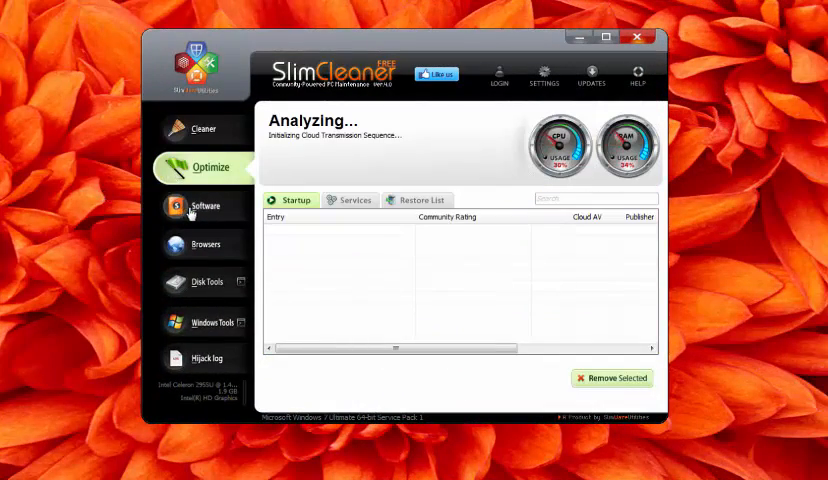
{"action": "left_click", "coordinate": [204, 206]}
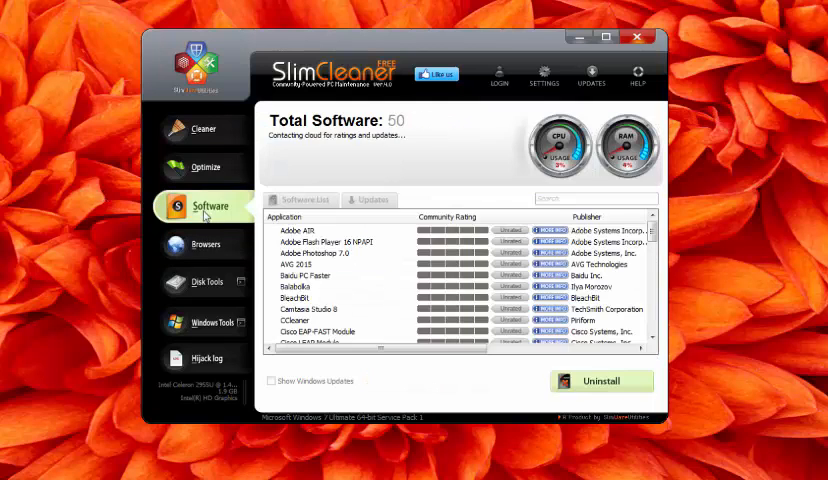
{"action": "left_click", "coordinate": [206, 244]}
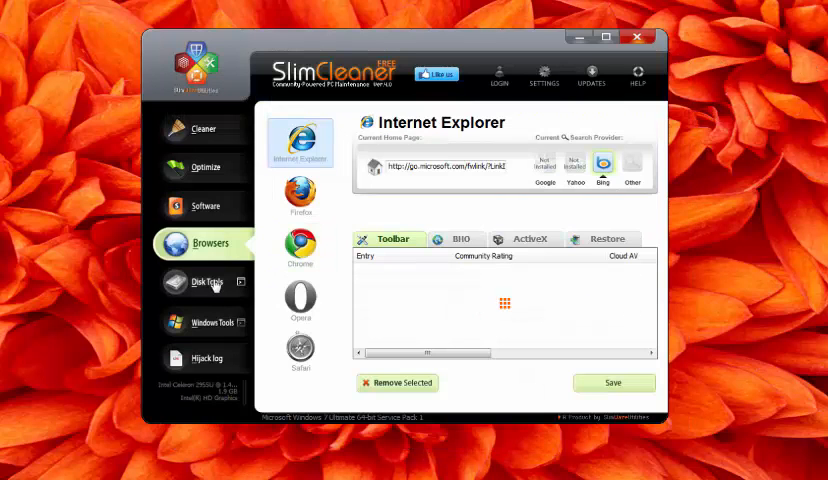
{"action": "left_click", "coordinate": [208, 282]}
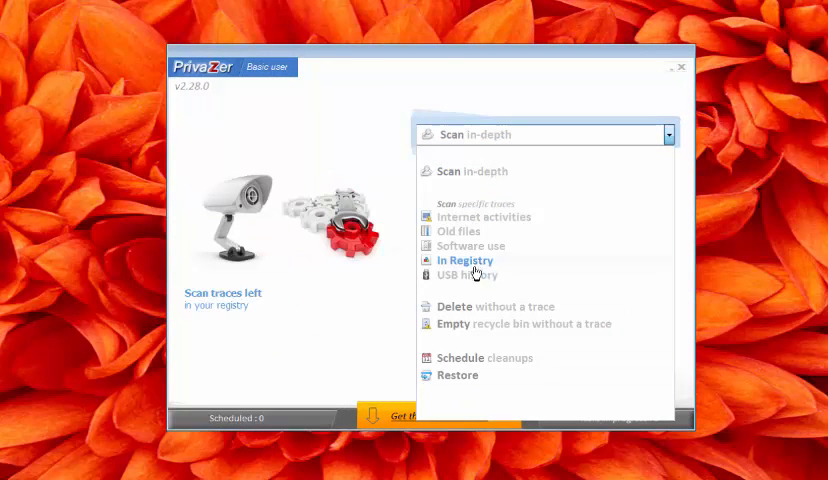
- Set PrivaZer's scan type to traces In Registry
{"action": "left_click", "coordinate": [464, 260]}
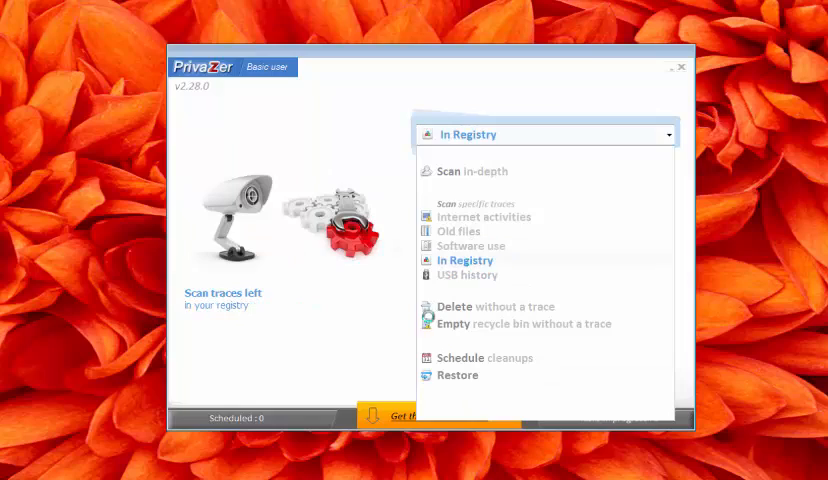
{"action": "left_click", "coordinate": [460, 260]}
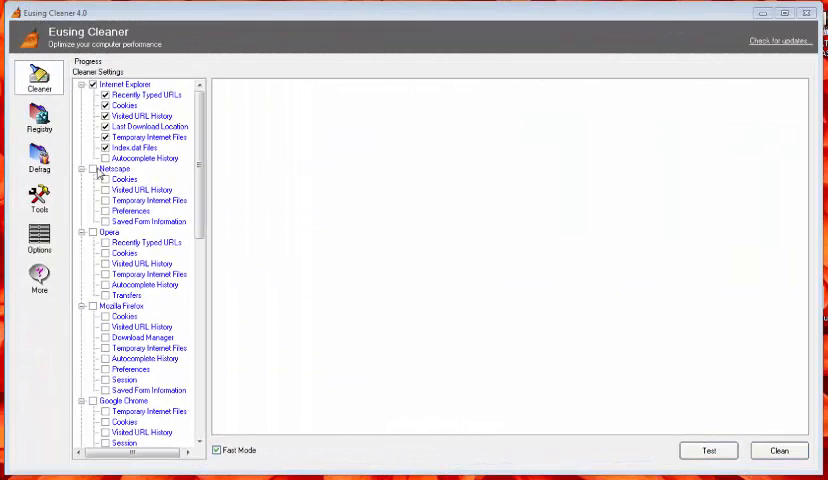
- Collapse the Opera group in Eusing Cleaner's settings tree and show the registry Defrag page of hive names
{"action": "left_click", "coordinate": [92, 180]}
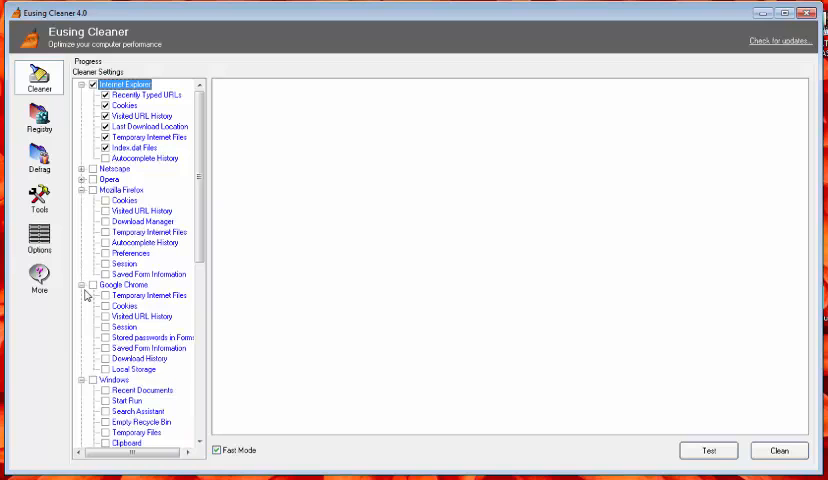
{"action": "left_click", "coordinate": [38, 164]}
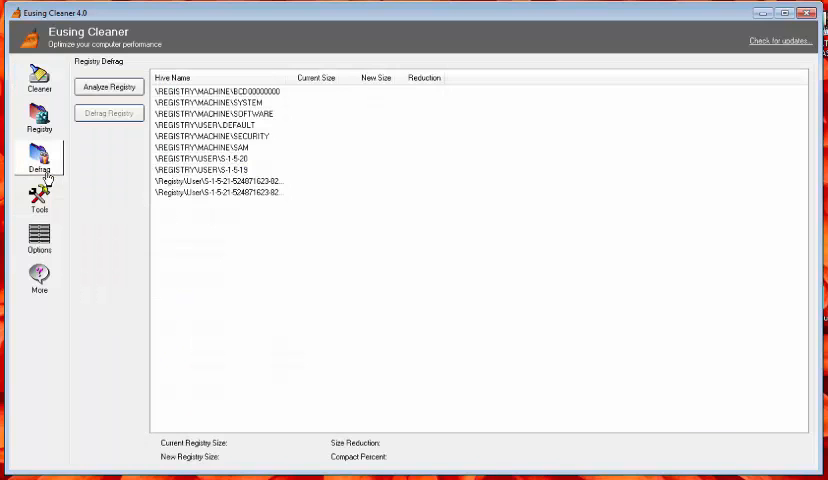
{"action": "left_click", "coordinate": [40, 200]}
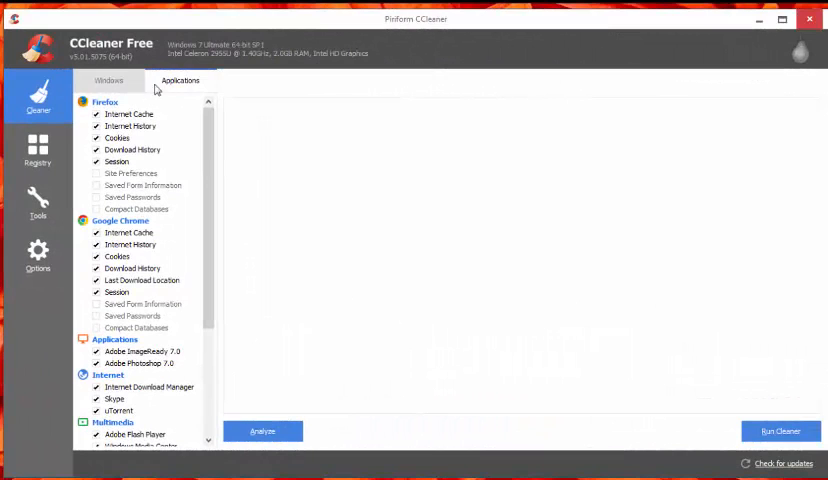
- Page through CCleaner's Windows cleaning list, Registry and Tools sections, ending on the About page
{"action": "left_click", "coordinate": [108, 80]}
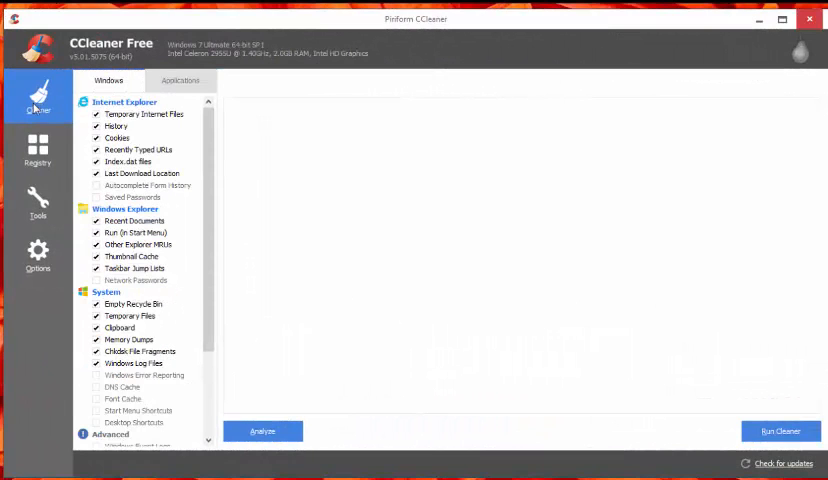
{"action": "left_click", "coordinate": [36, 150]}
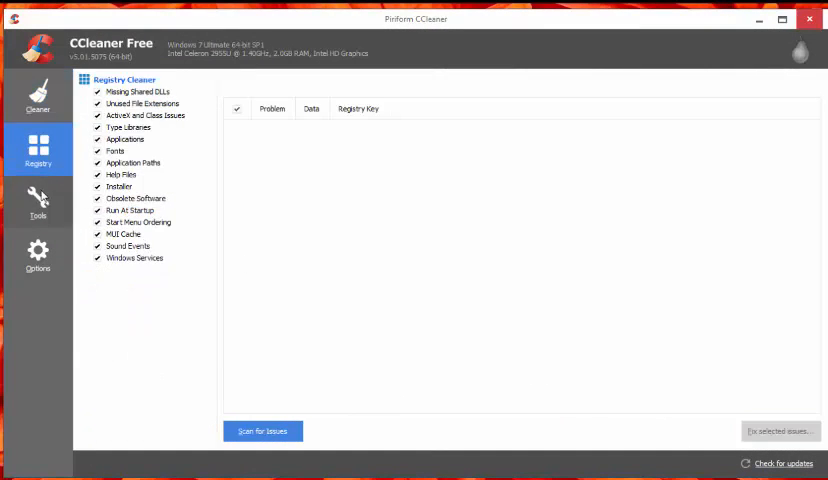
{"action": "left_click", "coordinate": [36, 202]}
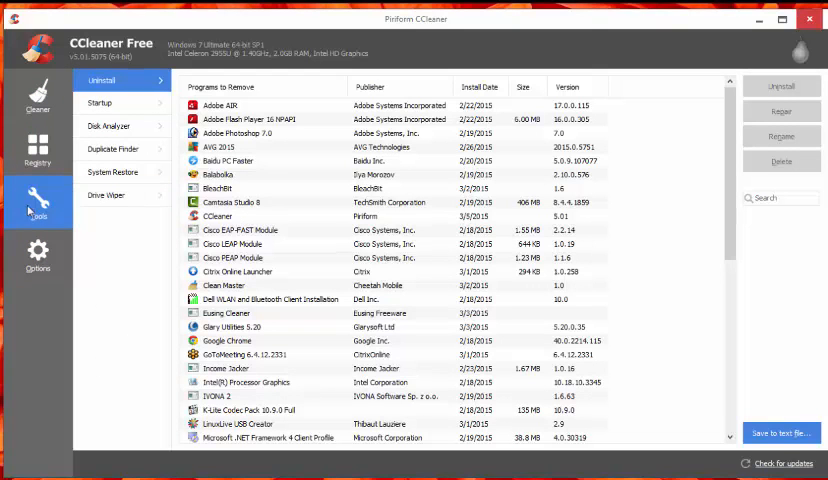
{"action": "left_click", "coordinate": [36, 256]}
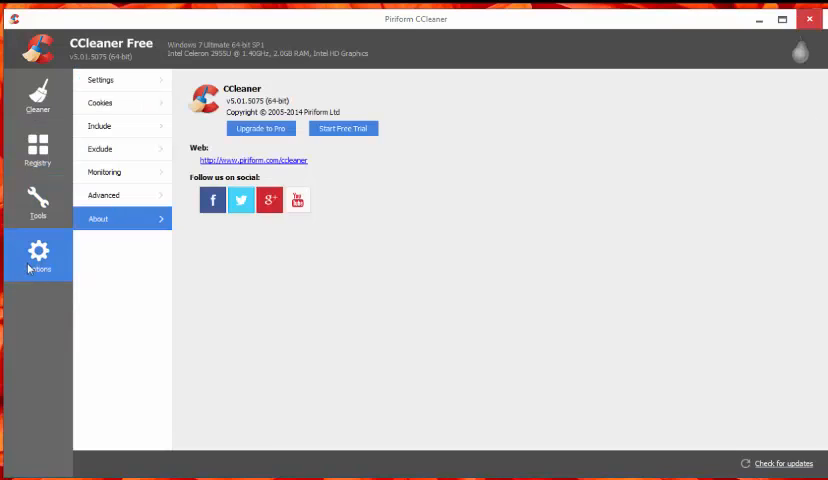
{"action": "mouse_move", "coordinate": [448, 400]}
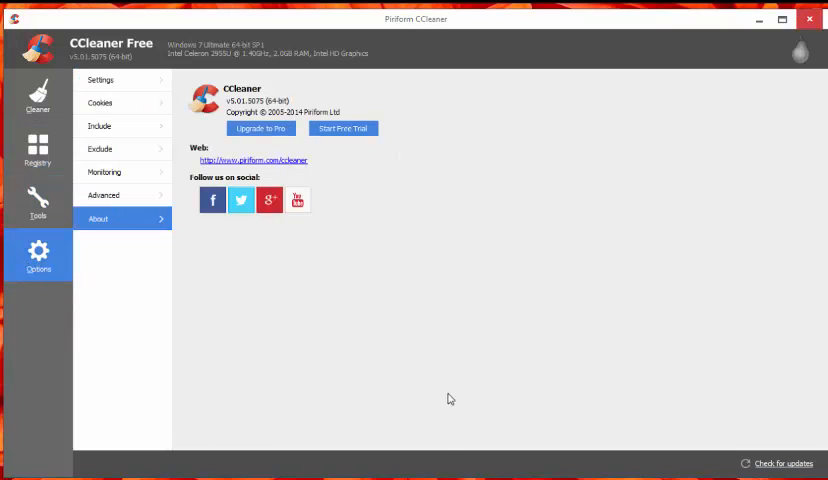